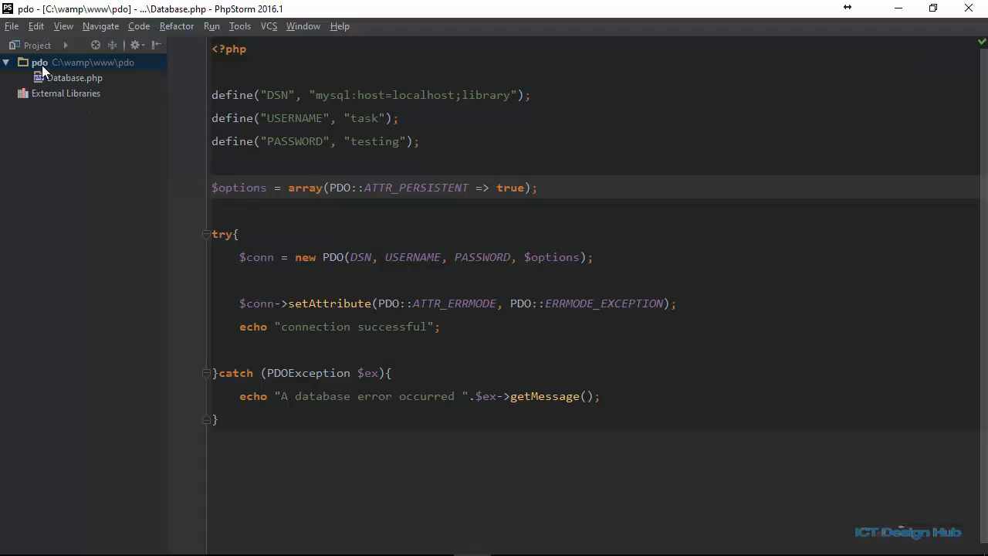
# Create a new PHP file named createtable.php in the pdo project folder
pyautogui.rightClick(39, 62)
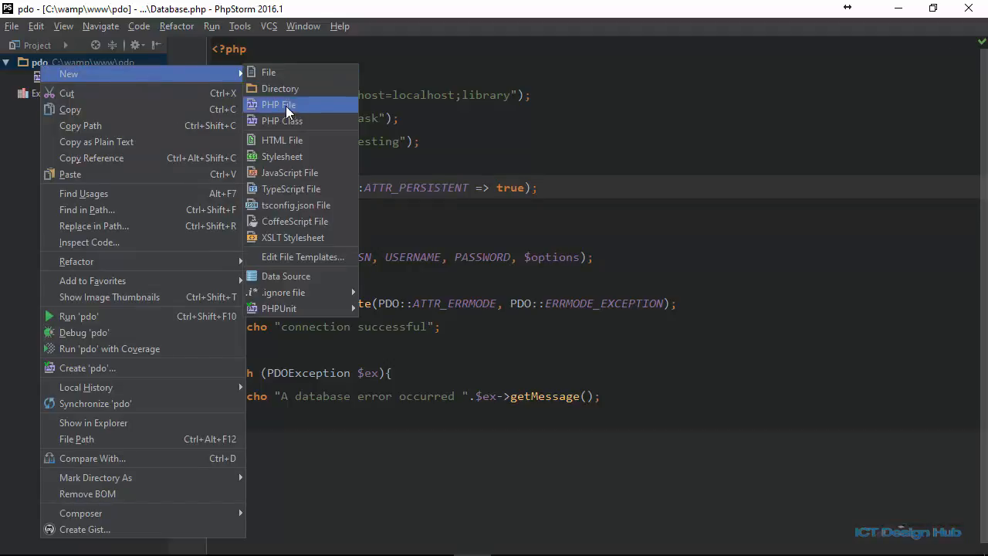
pyautogui.click(278, 104)
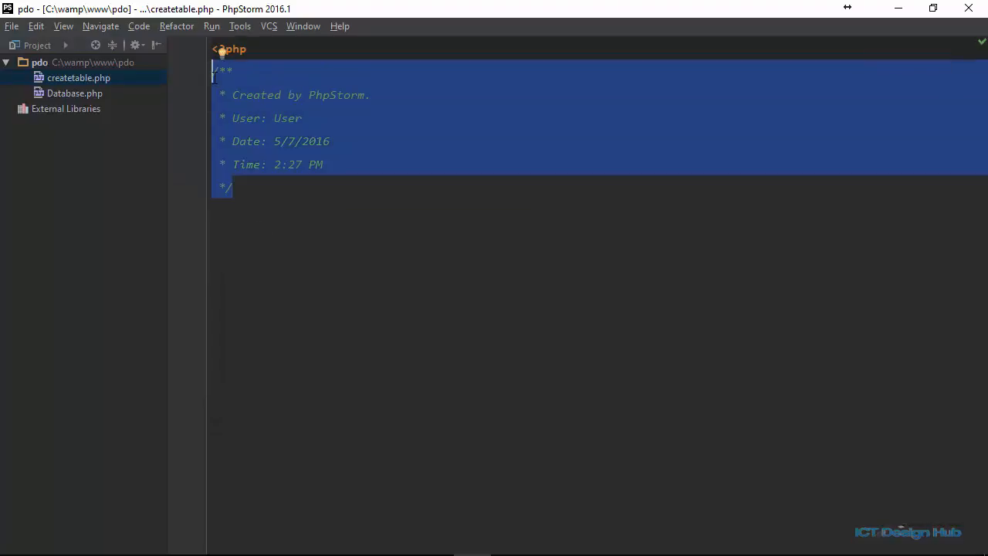
# Remove the generated doc comment and write include_once 'Database.php'; at the top
pyautogui.press('Delete')
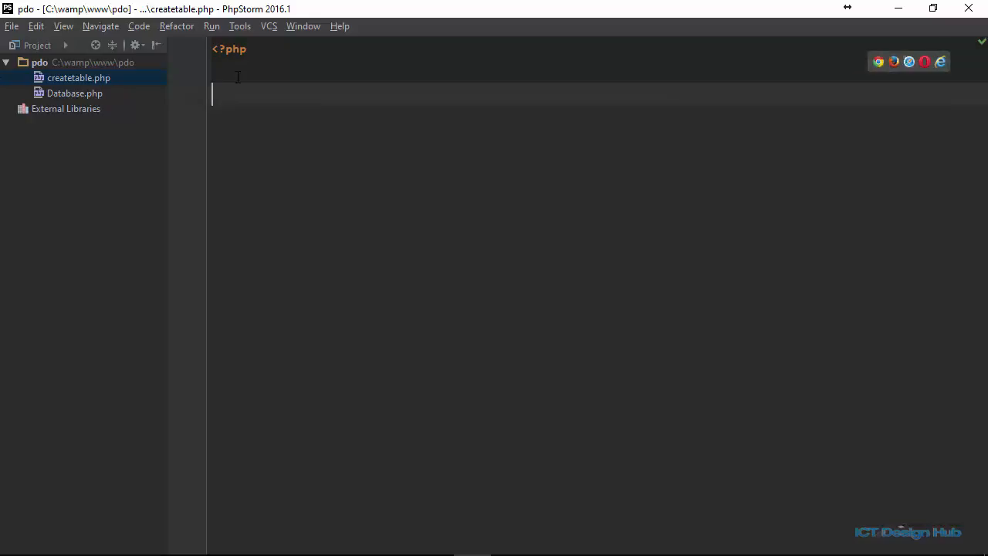
pyautogui.write('include_once')
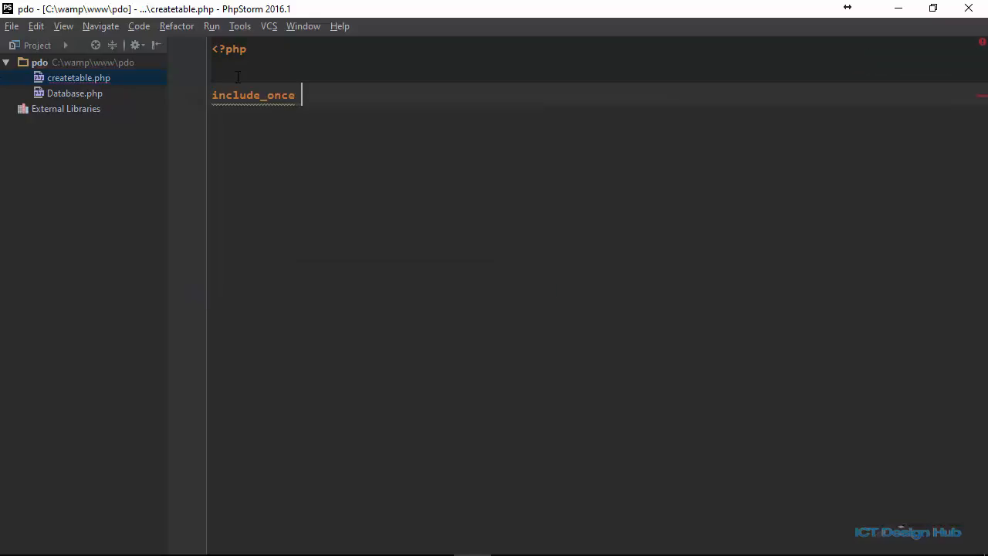
pyautogui.write("'D'")
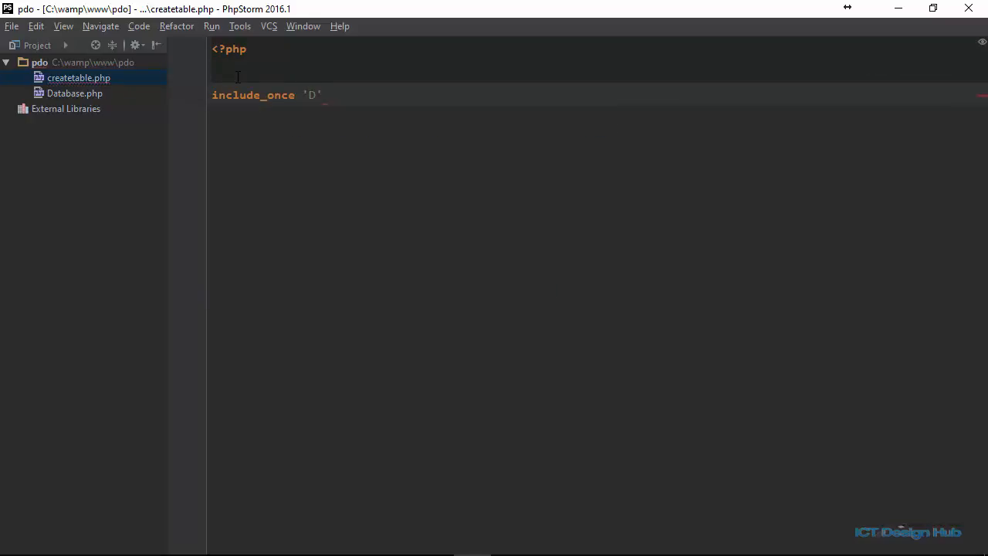
pyautogui.write("atabase.php';")
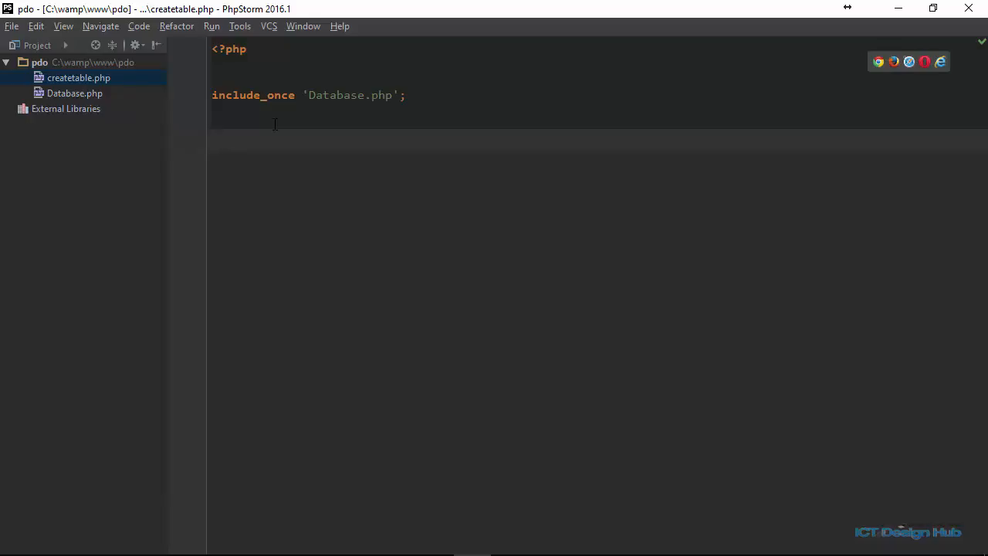
pyautogui.write('$tab')
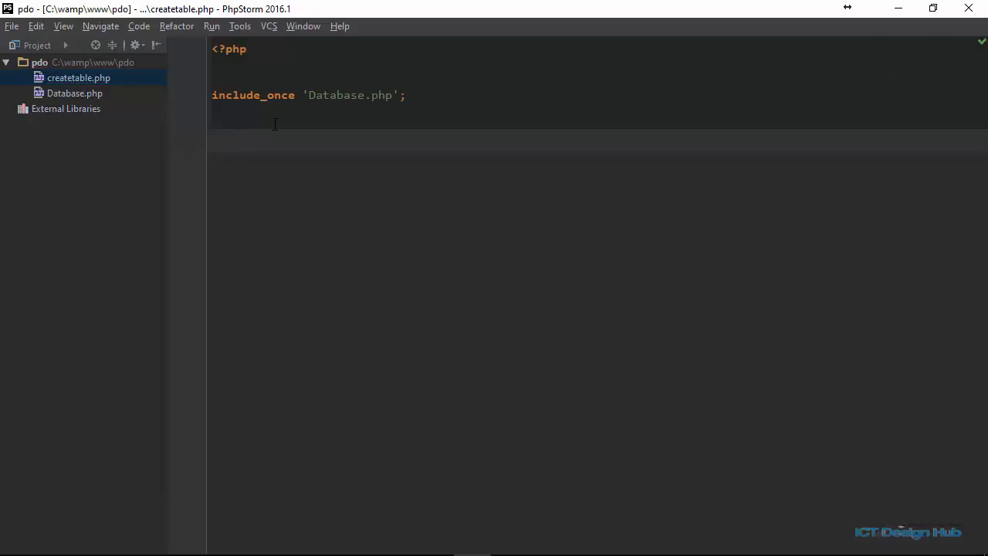
# Write $table = "CREATE TABLE IF NOT EXISTS books ( )" below the include line
pyautogui.write('$table')
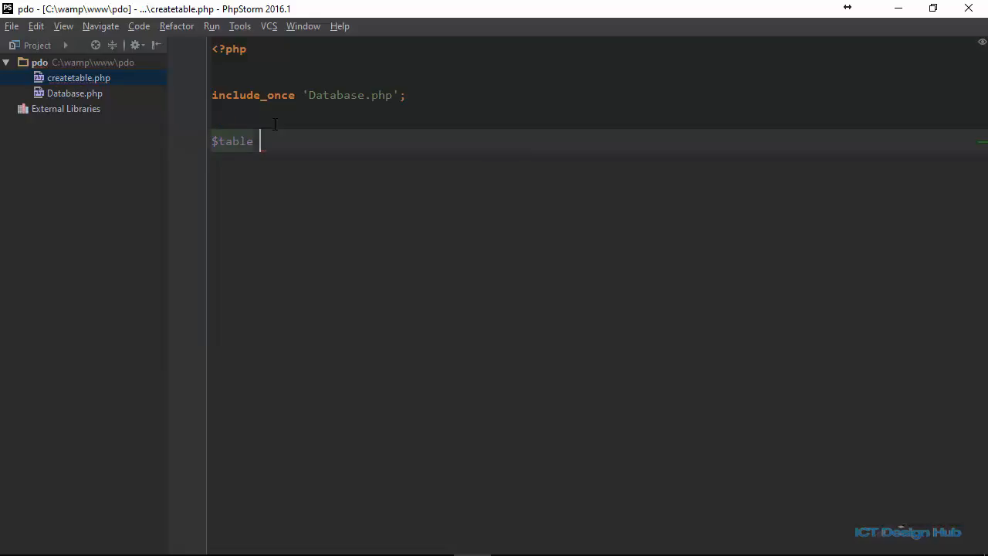
pyautogui.write('= ""')
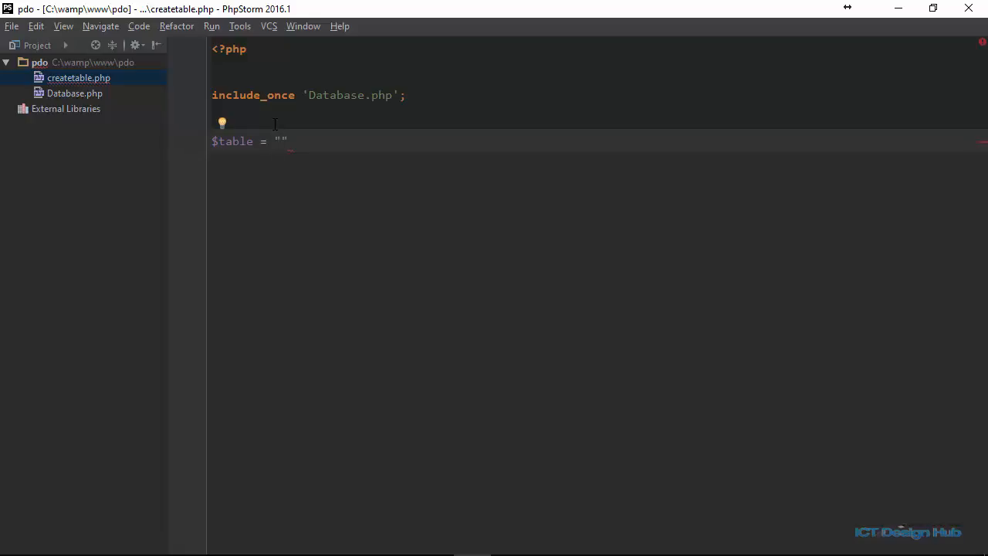
pyautogui.write('C')
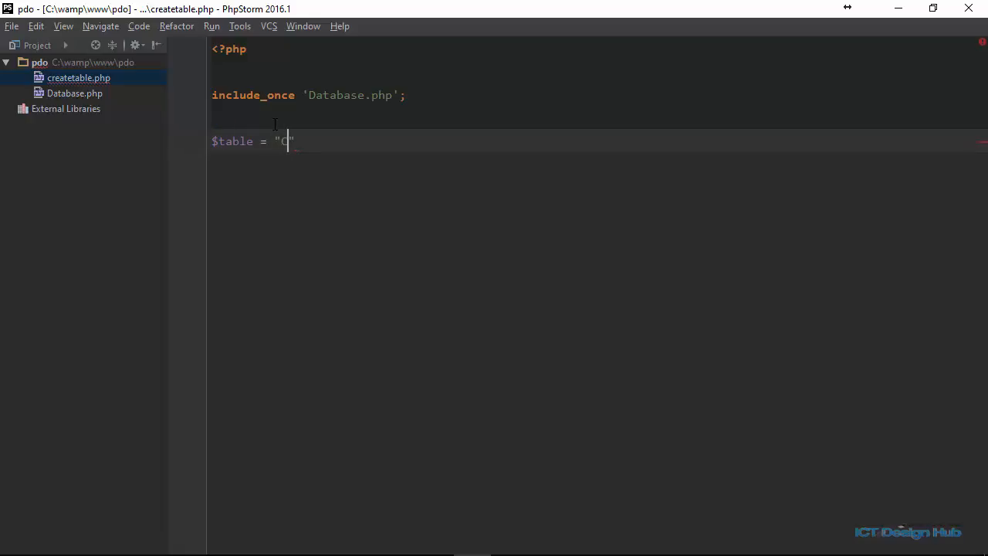
pyautogui.write('REATE')
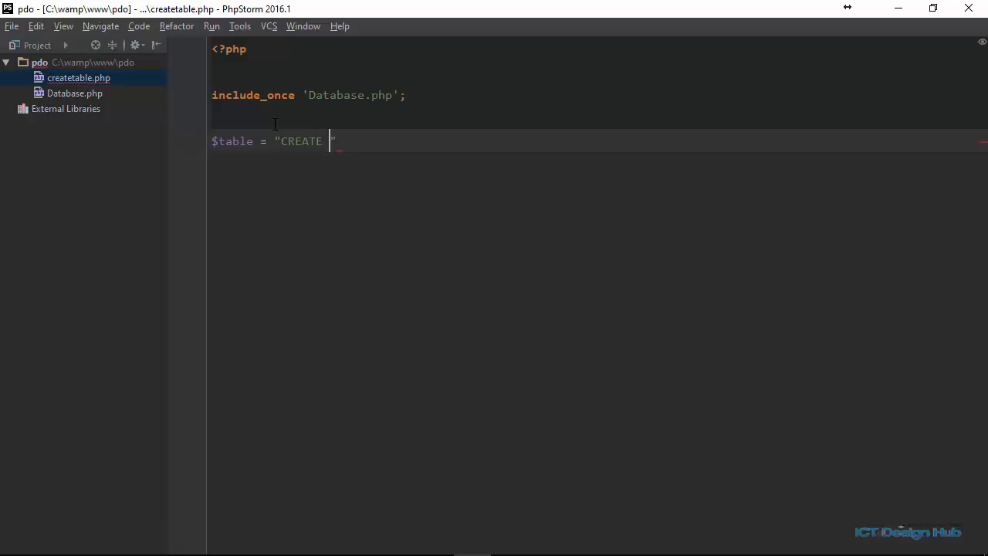
pyautogui.write('TABLE')
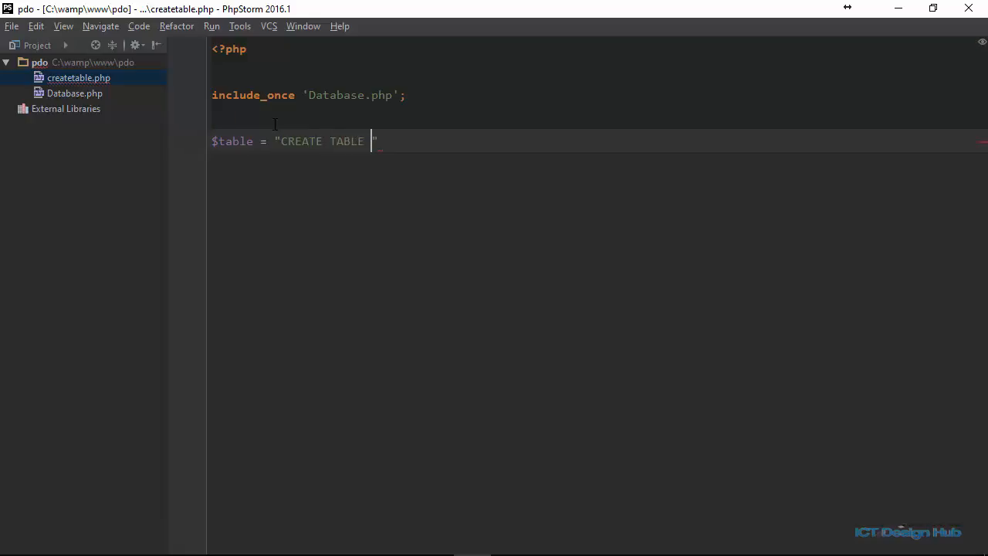
pyautogui.write('IF')
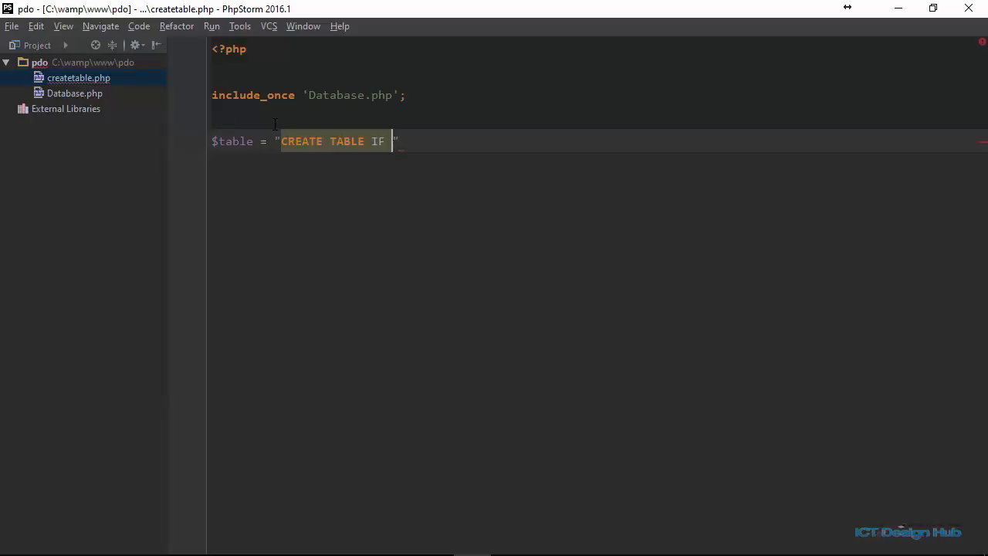
pyautogui.write('NOT EXISTS books')
pyautogui.write('(')
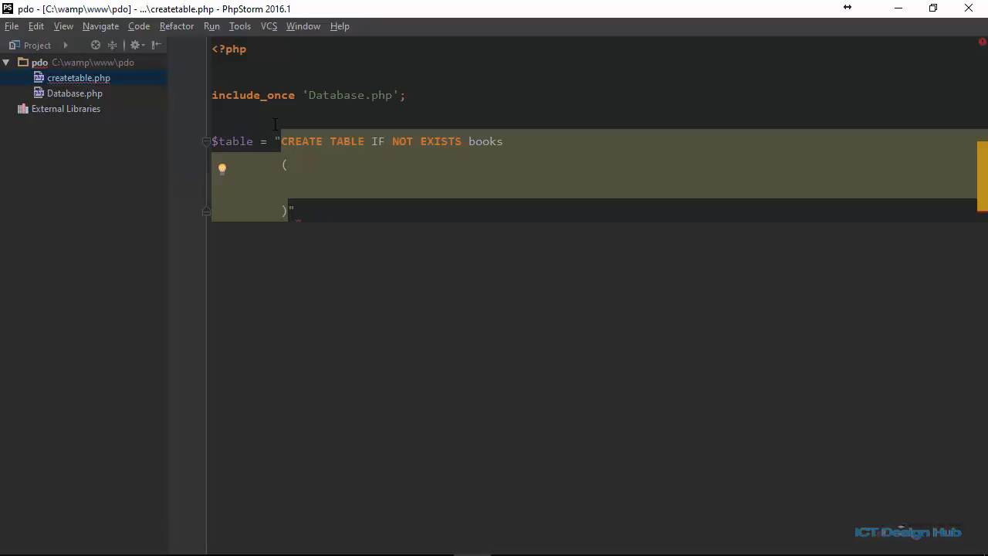
# Add the id column as INT UNSIGNED NOT NULL PRIMARY KEY AUTO_INCREMENT inside the parentheses
pyautogui.write('id')
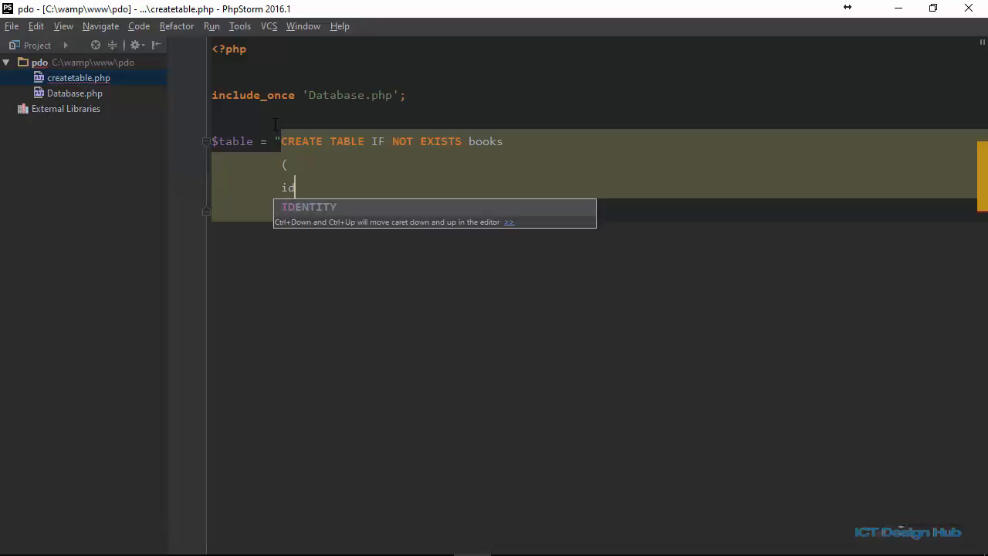
pyautogui.write('" I"')
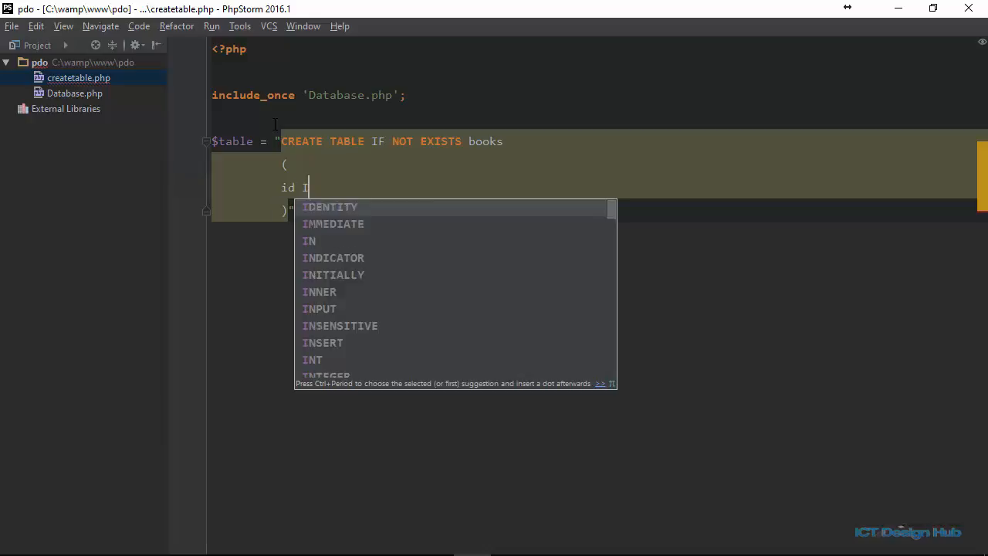
pyautogui.write('NT UN')
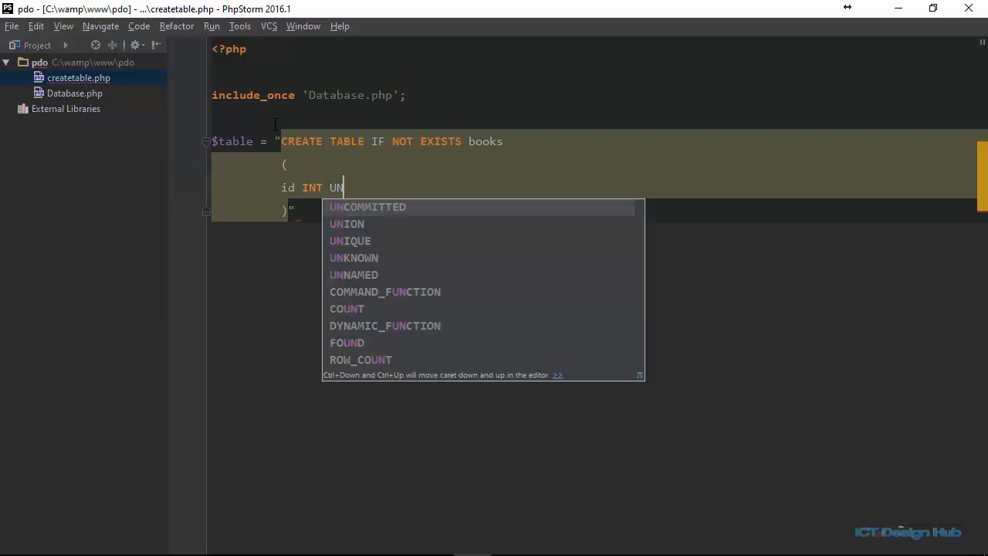
pyautogui.write('S')
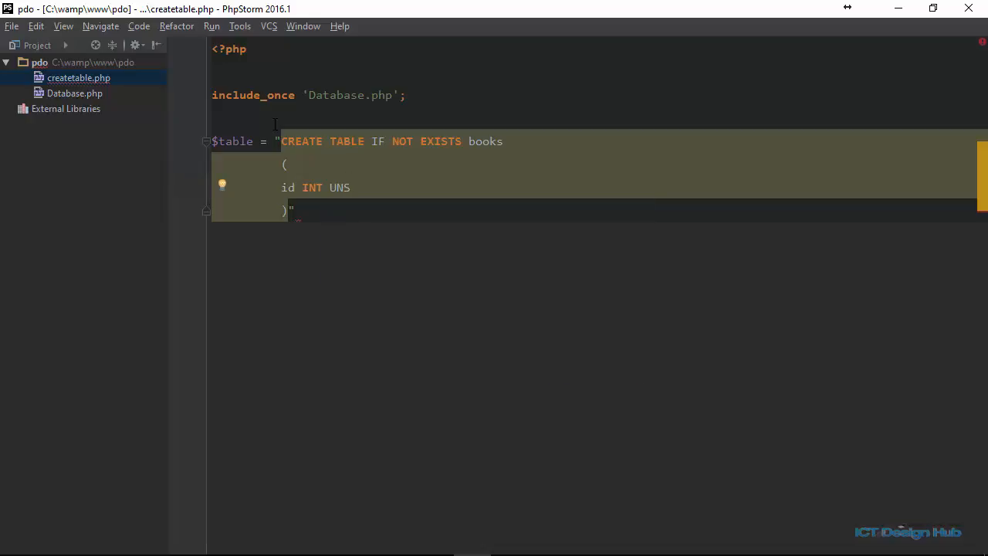
pyautogui.write('IGNED')
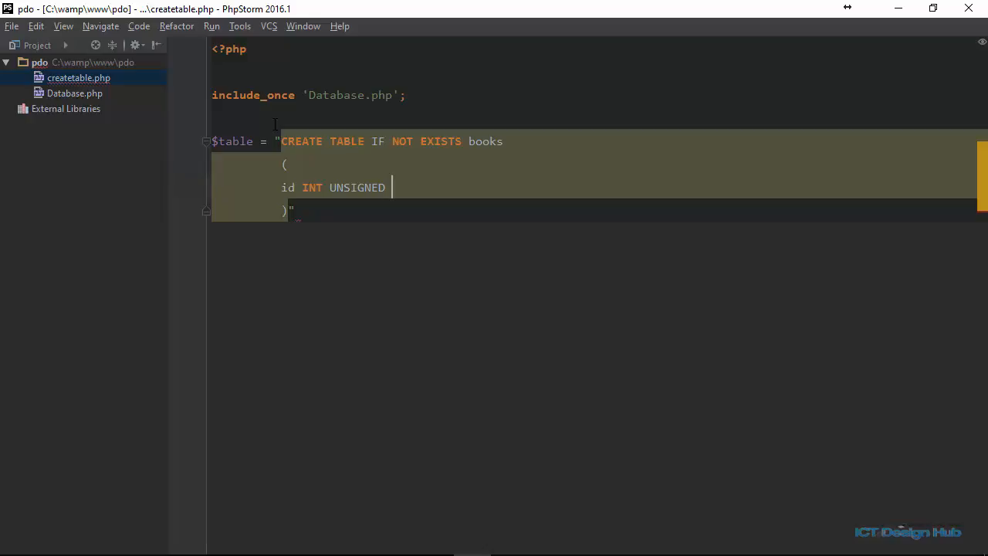
pyautogui.write('NOT')
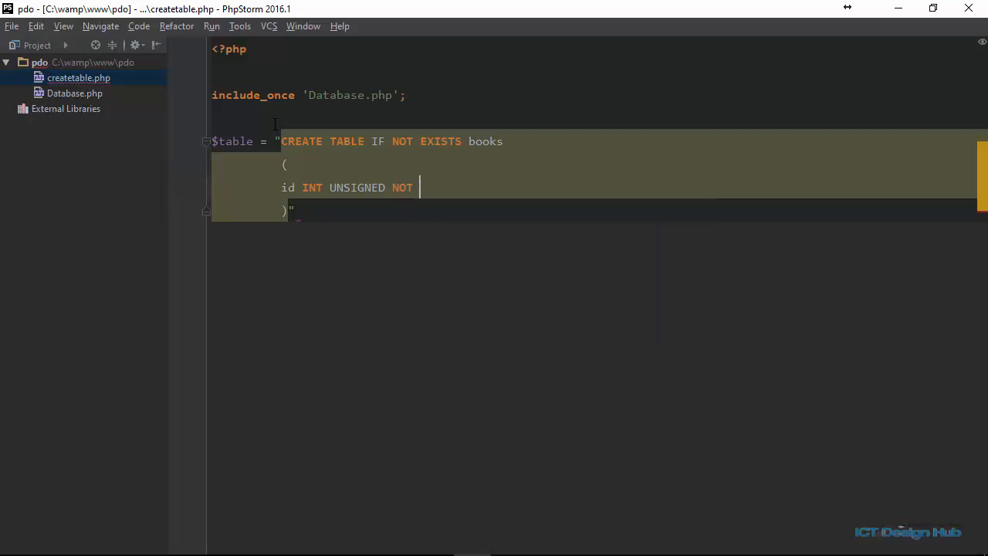
pyautogui.write('NULL')
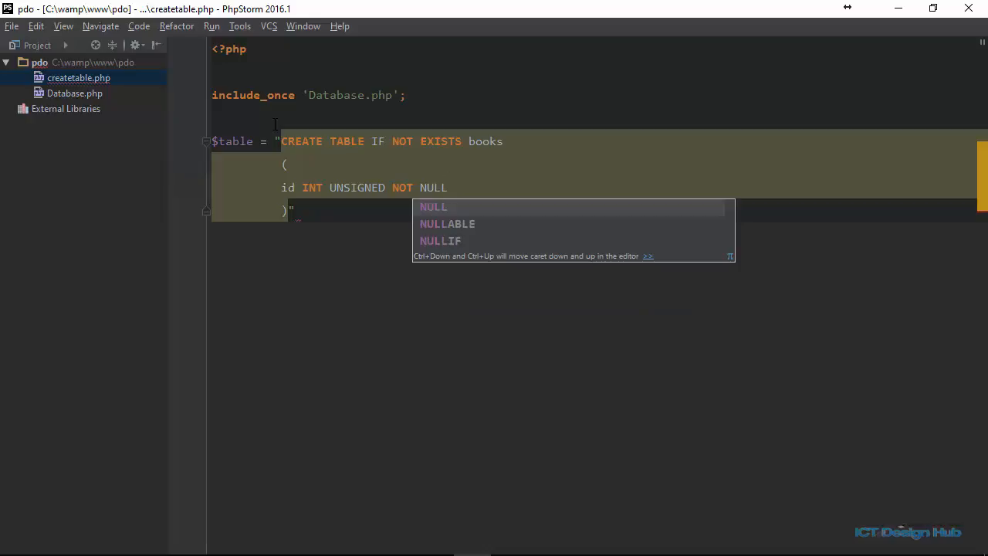
pyautogui.write('PRIMARY KEY')
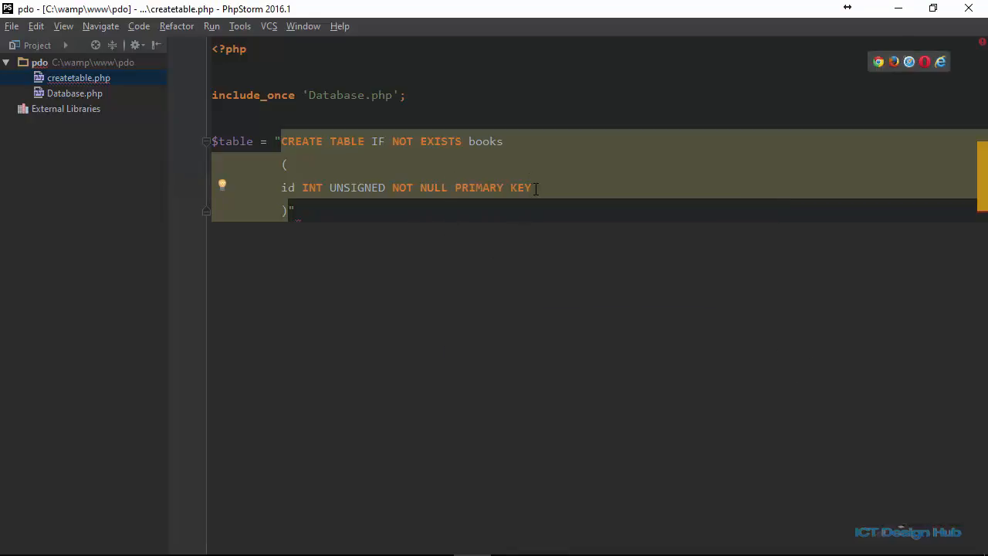
pyautogui.write('AUTO')
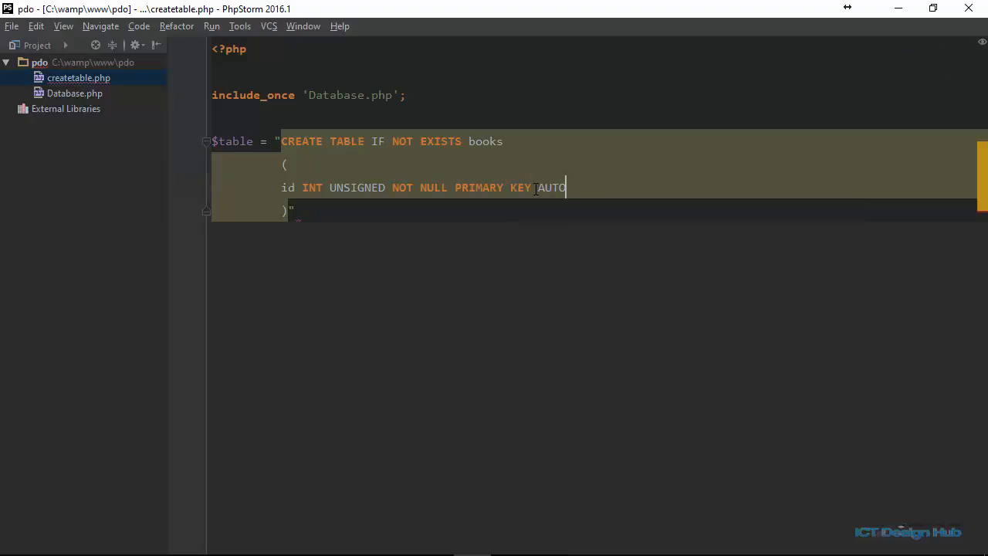
pyautogui.write('_IN')
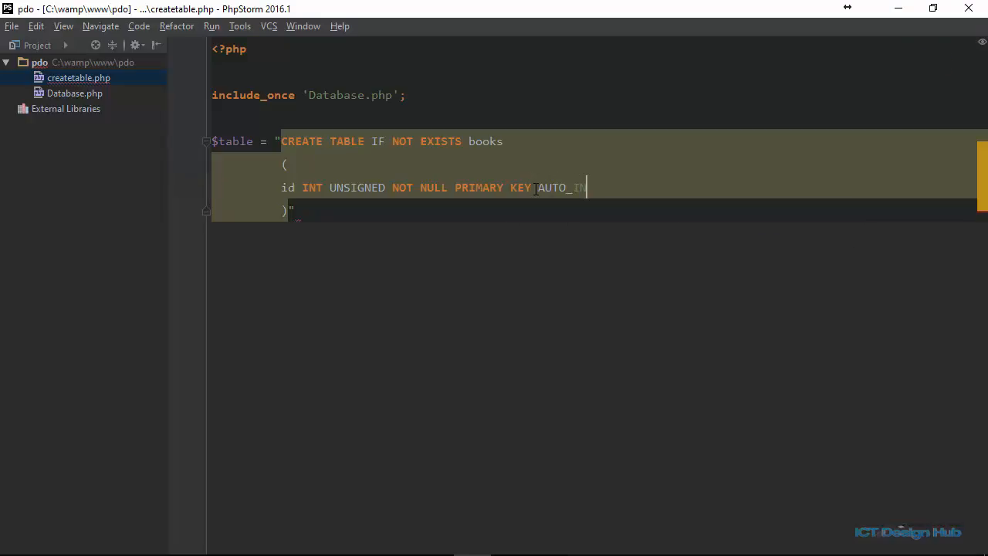
pyautogui.write('CREATE')
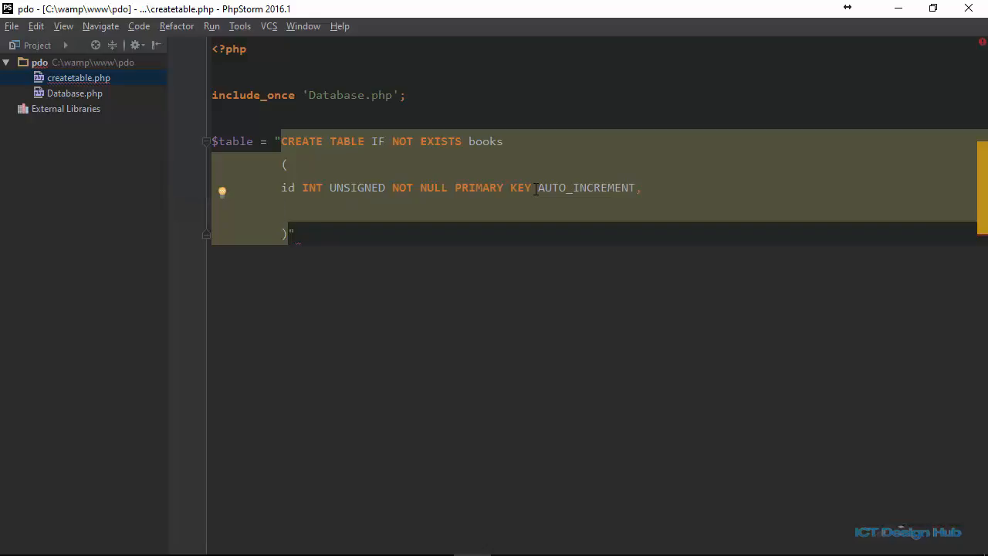
# Add the name column as VARCHAR(25) NOT NULL UNIQUE after the id column
pyautogui.write('name')
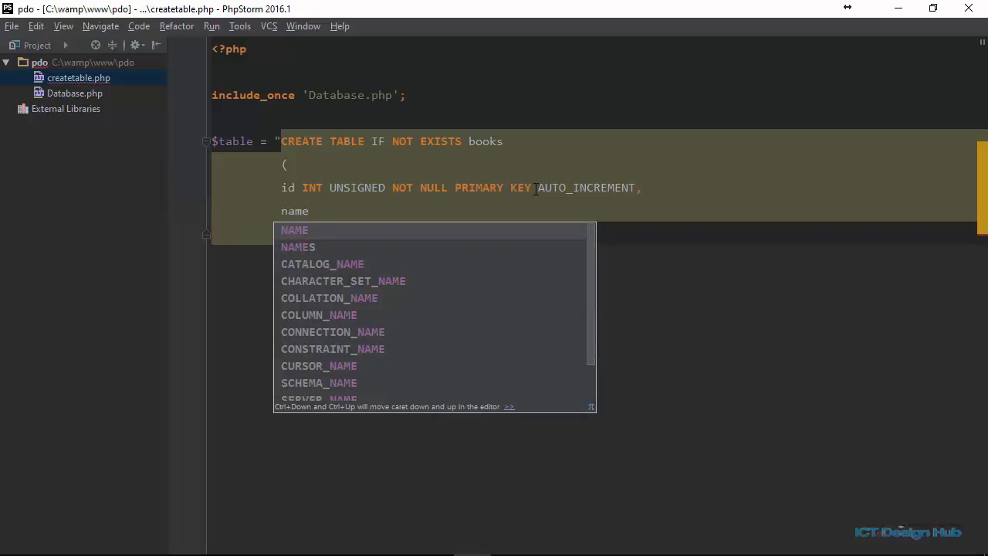
pyautogui.write('VARCHAR')
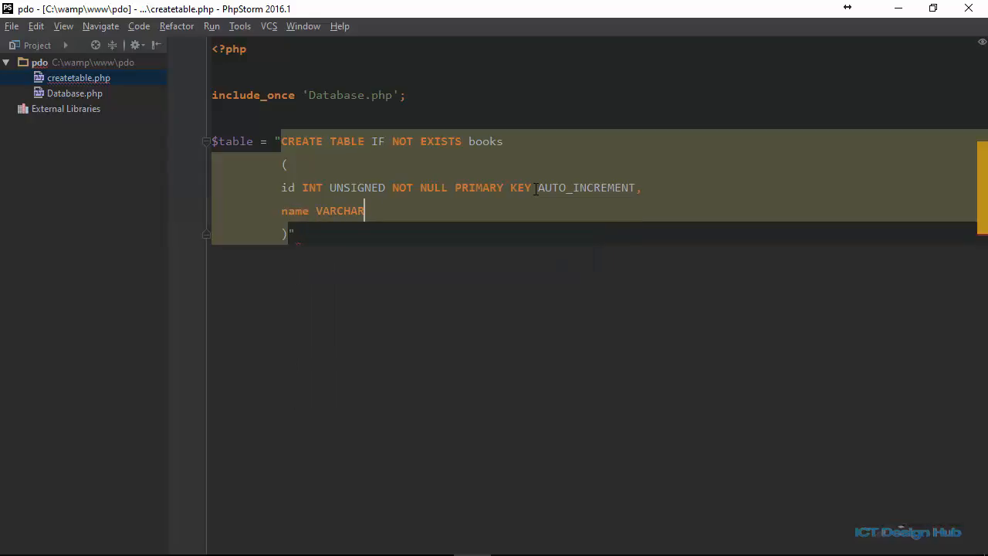
pyautogui.write('(')
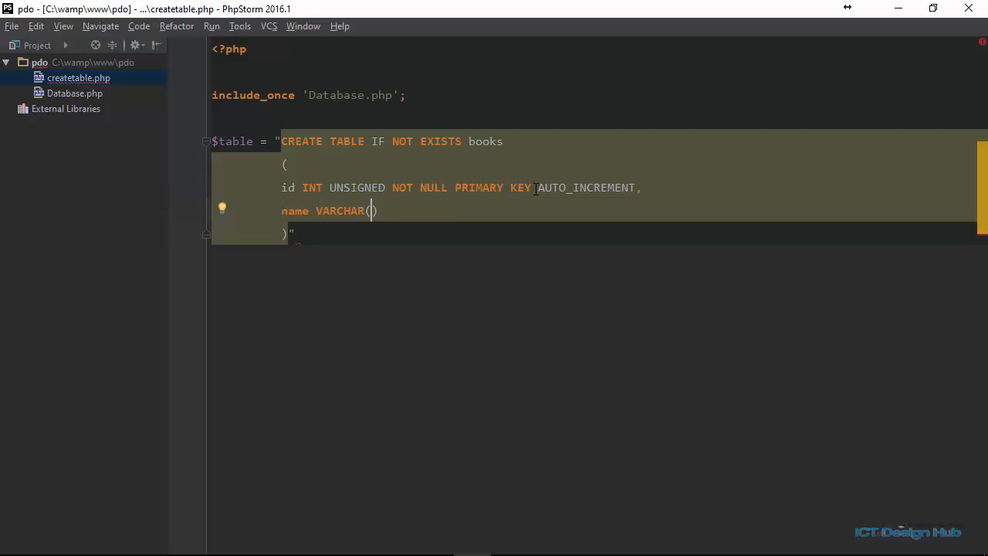
pyautogui.write('25')
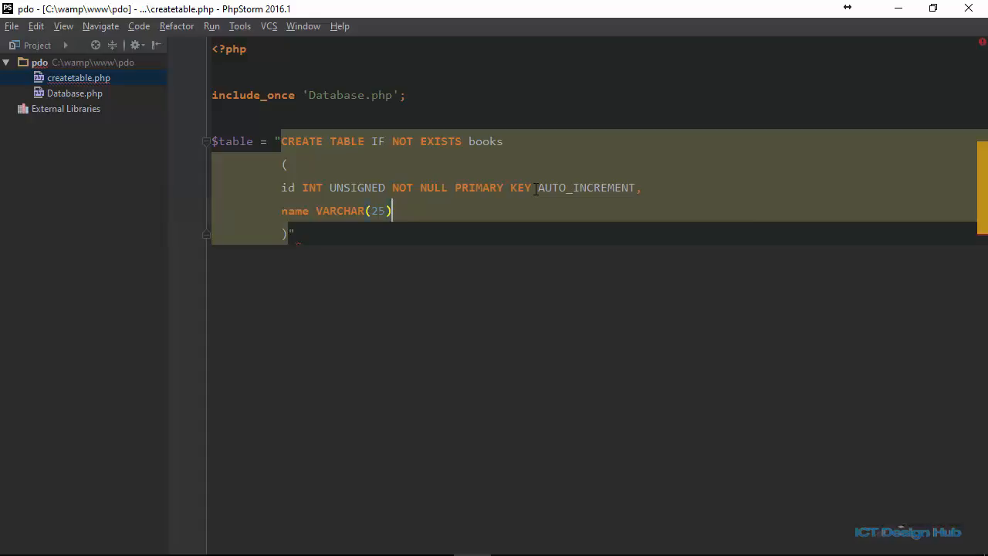
pyautogui.write('NOT NULL')
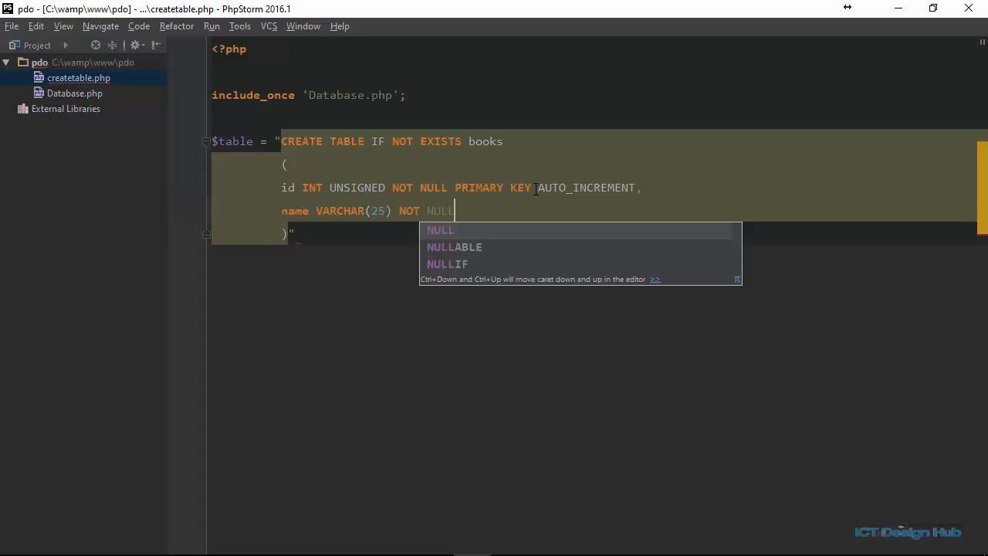
pyautogui.write('UNIQUE,')
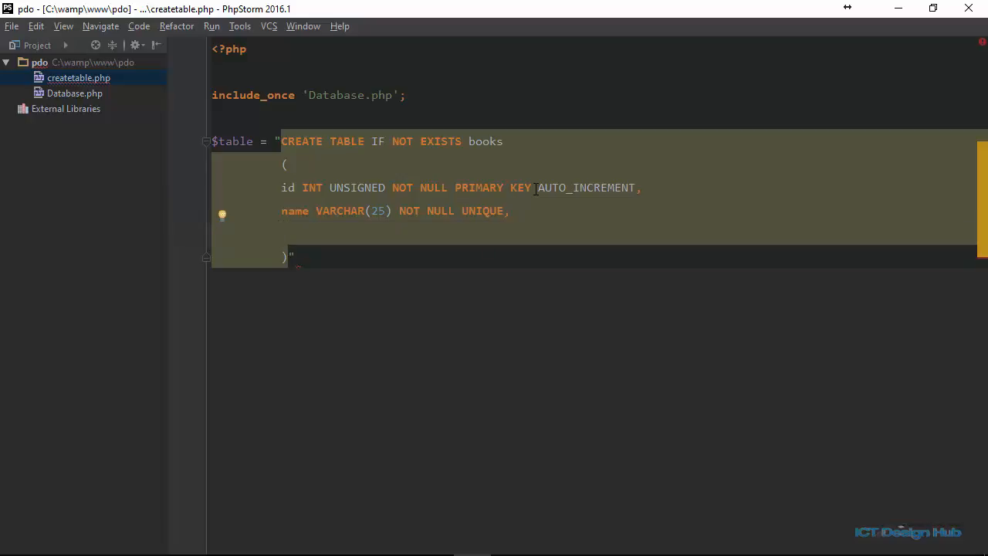
# Add desc VARCHAR(255) NOT NULL and created_at TIMESTAMP columns and close the query string
pyautogui.write('desc')
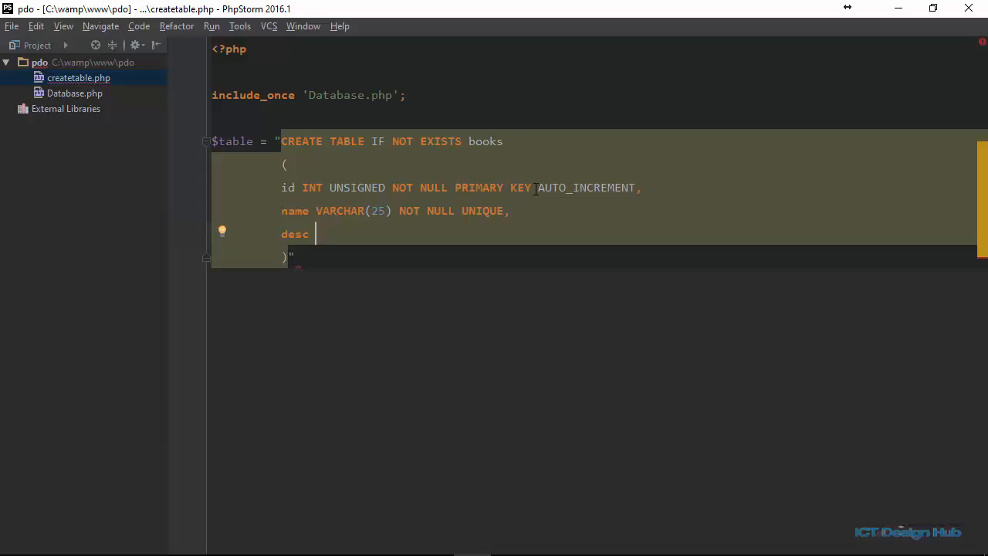
pyautogui.write('VARCHAR')
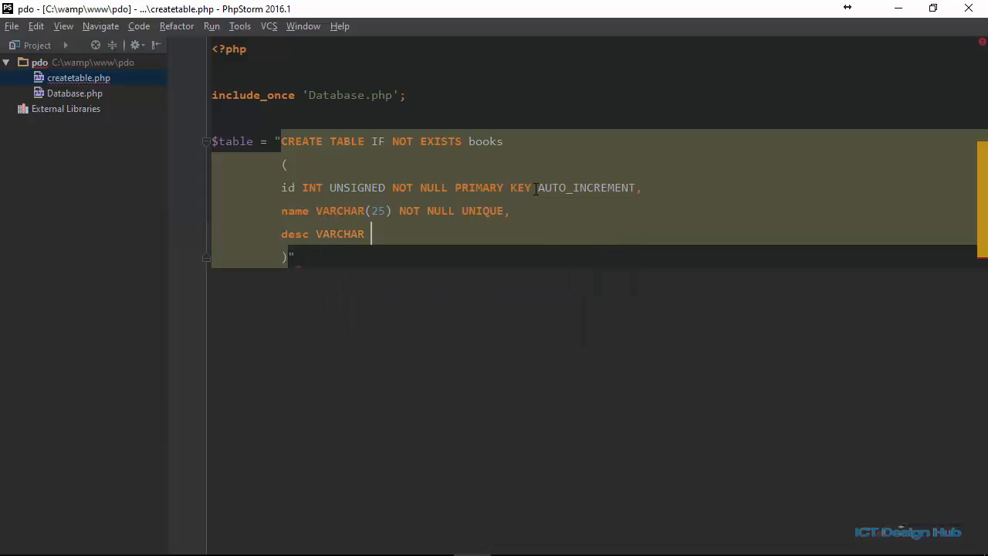
pyautogui.write('(255)')
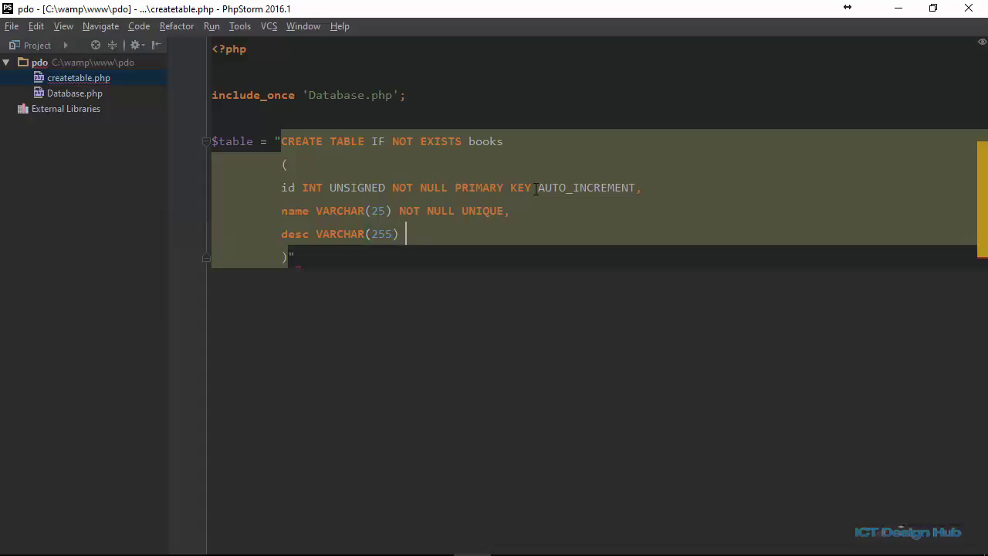
pyautogui.write('NOT NULL,')
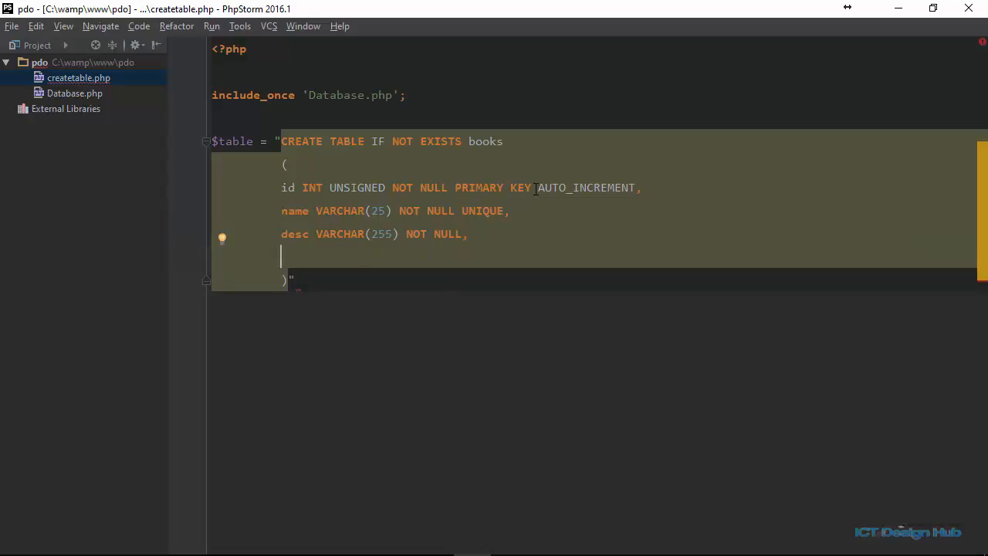
pyautogui.write('created_at')
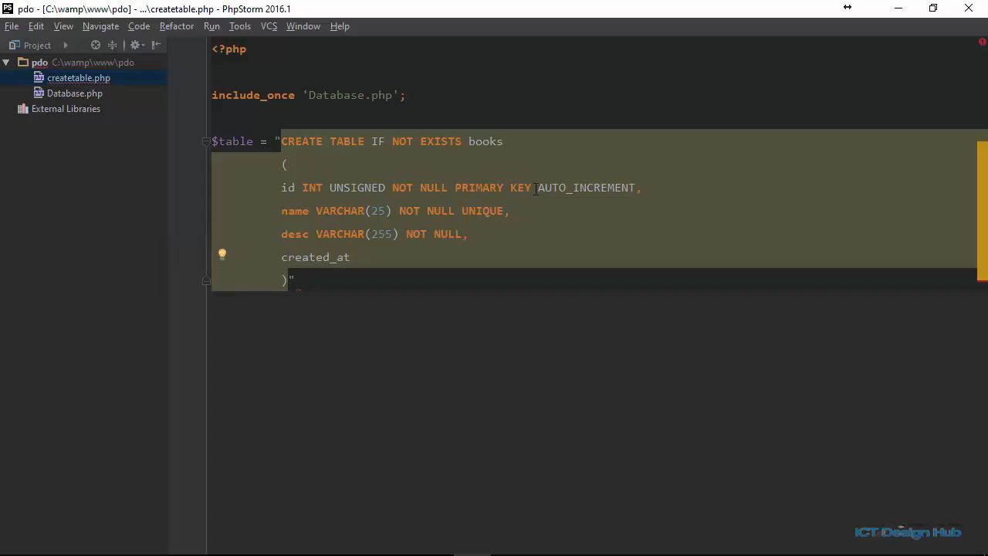
pyautogui.write('TIMESTAMP')
pyautogui.write(';')
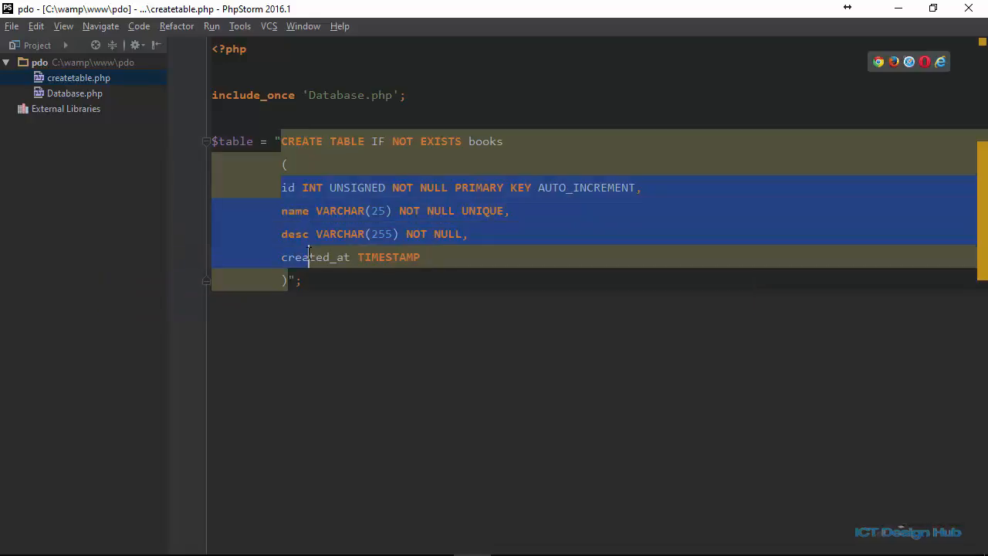
# Begin a try block on a new line below the finished query
pyautogui.click(326, 318)
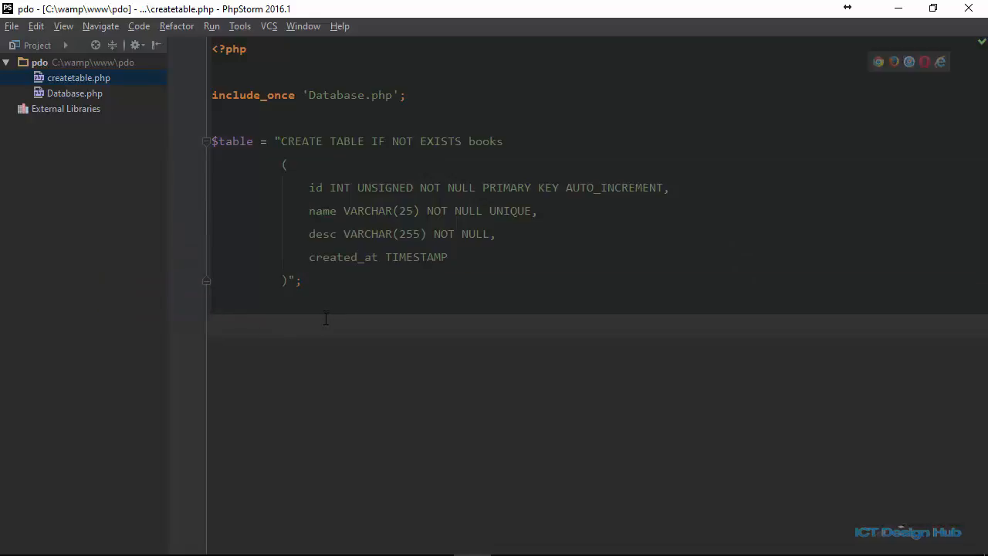
pyautogui.write('try{')
pyautogui.write('}ca')
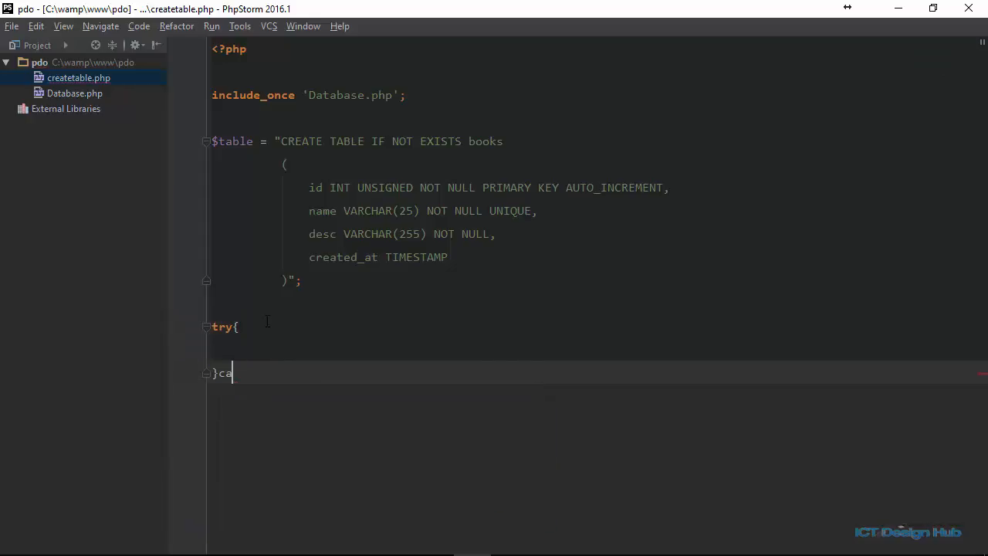
# Complete the try/catch (PDOException) block and run $conn->query($table) inside try
pyautogui.write('tch (){}')
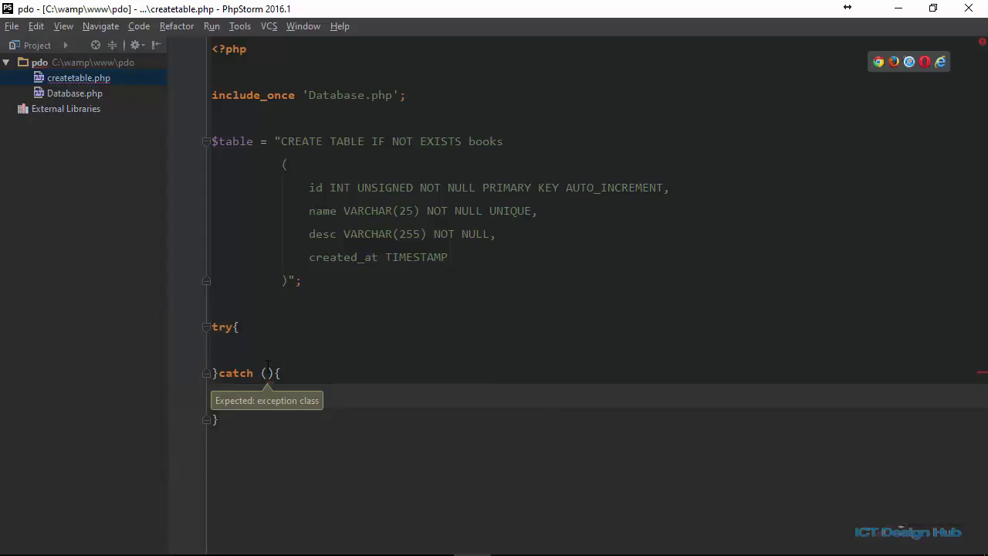
pyautogui.write('PDOException $ex')
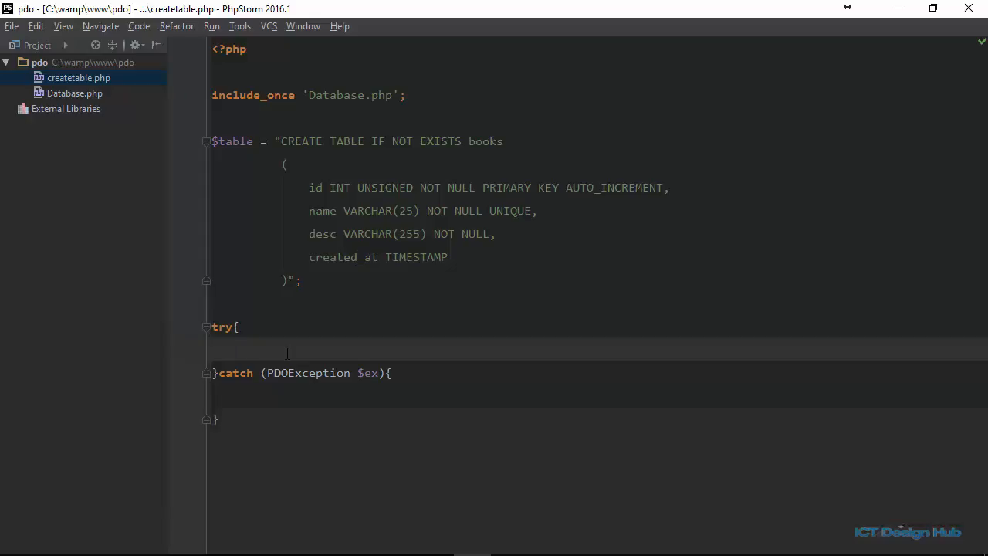
pyautogui.write('$conn->')
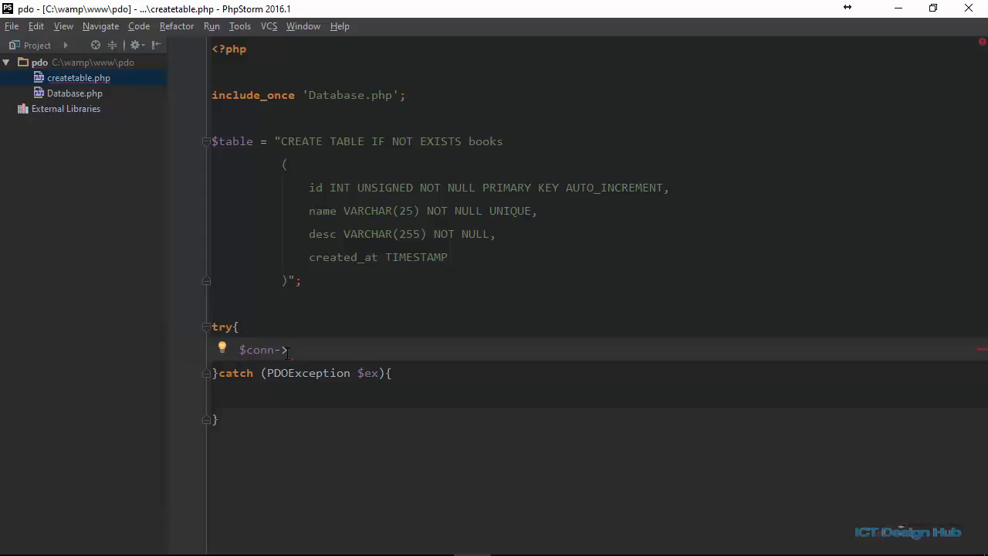
pyautogui.write('query($table);')
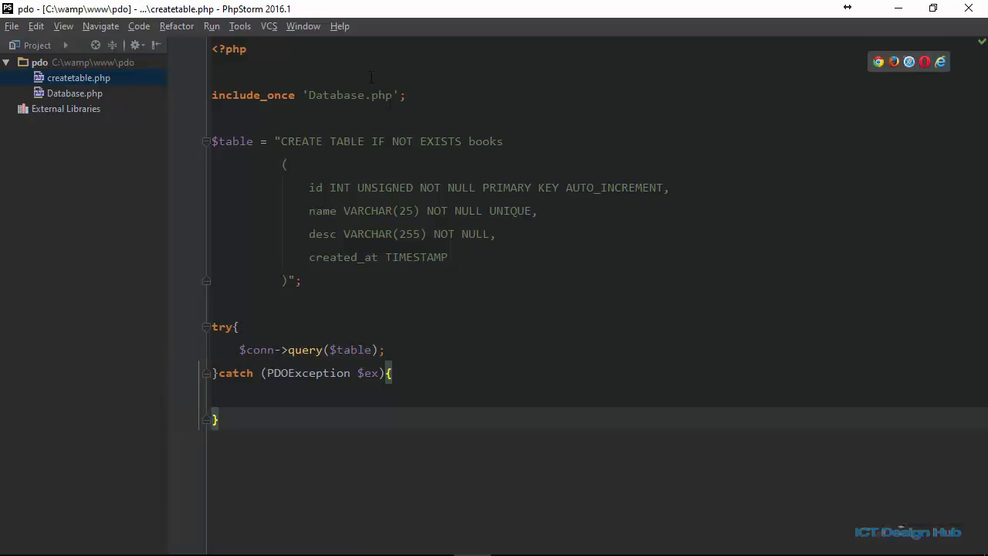
# Remove the blank line after <?php and echo "An error occurred " with $ex->getMessage() in catch
pyautogui.press('Backspace')
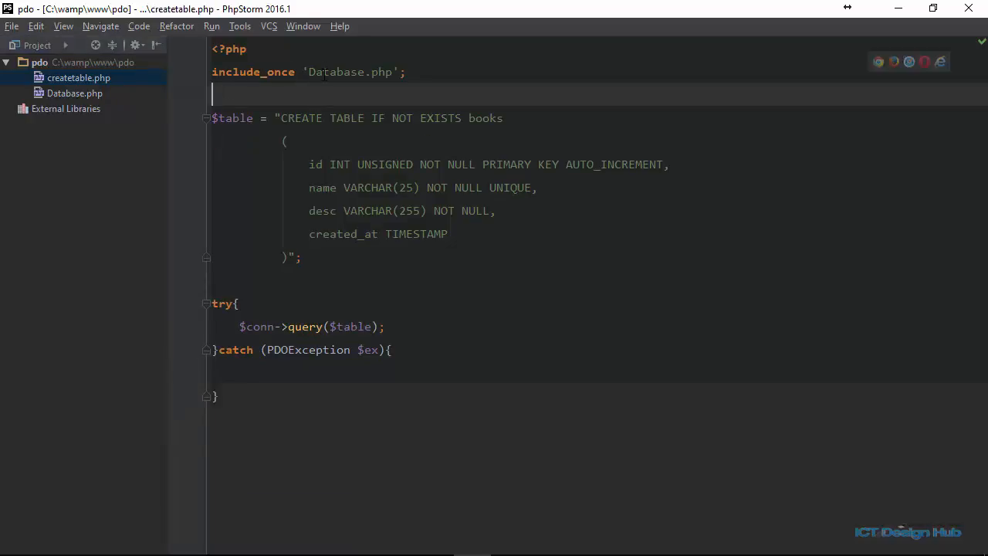
pyautogui.moveTo(260, 378)
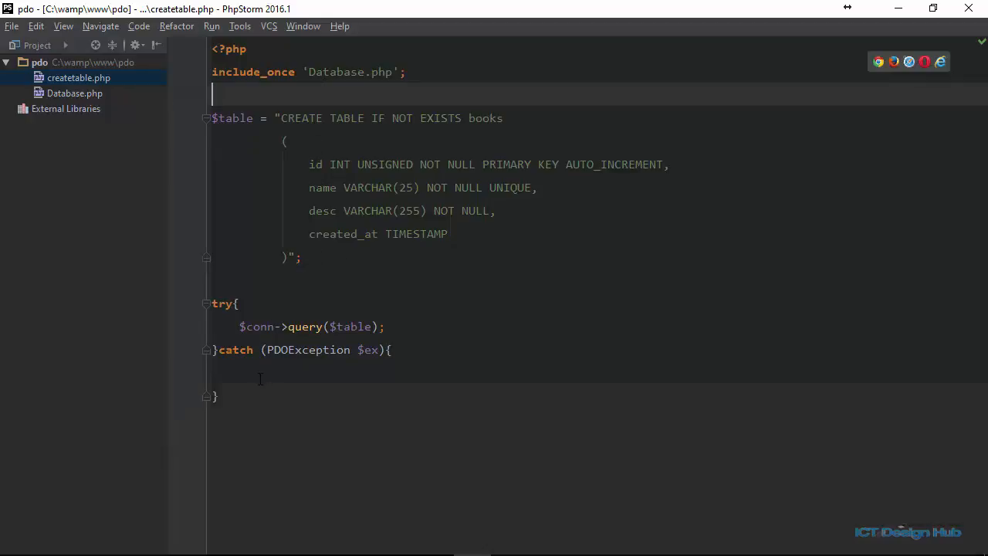
pyautogui.write('echo "An error occurred ".$ex->getMessage();')
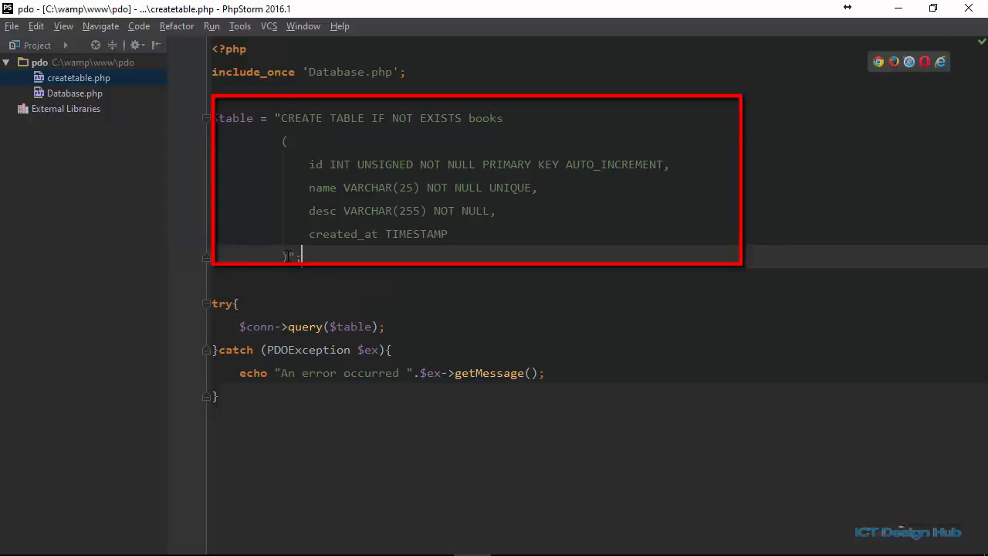
# Add an empty echo "" statement right after the $conn->query($table); line
pyautogui.doubleClick(235, 119)
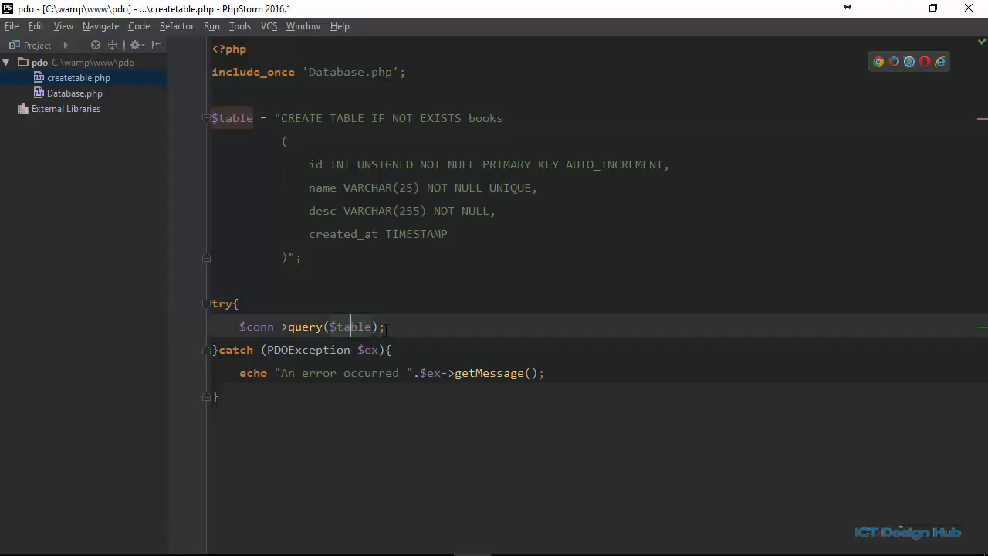
pyautogui.click(388, 327)
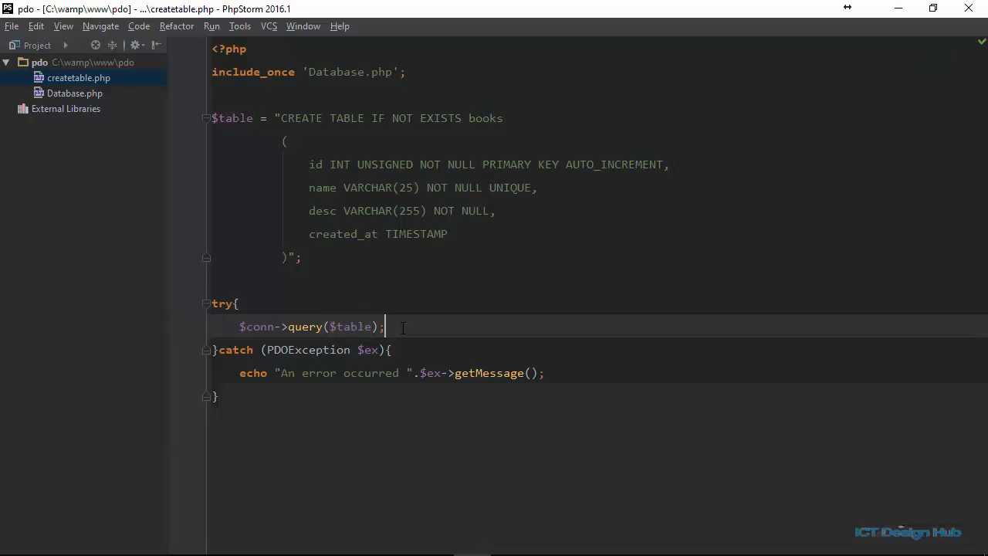
pyautogui.write('echo ""')
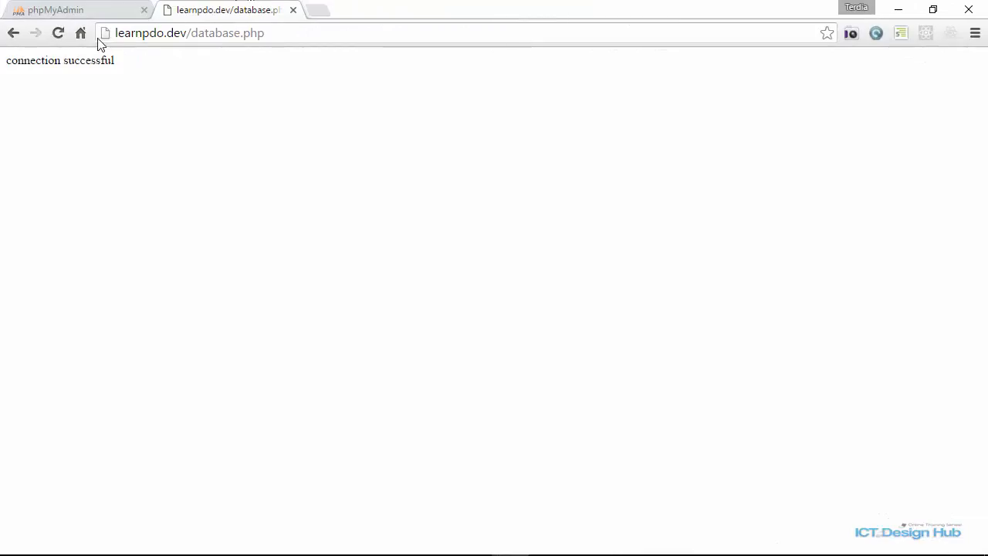
# Load learnpdo.dev/createtable.php in the browser to test the script
pyautogui.write('learnpdo.dev/create')
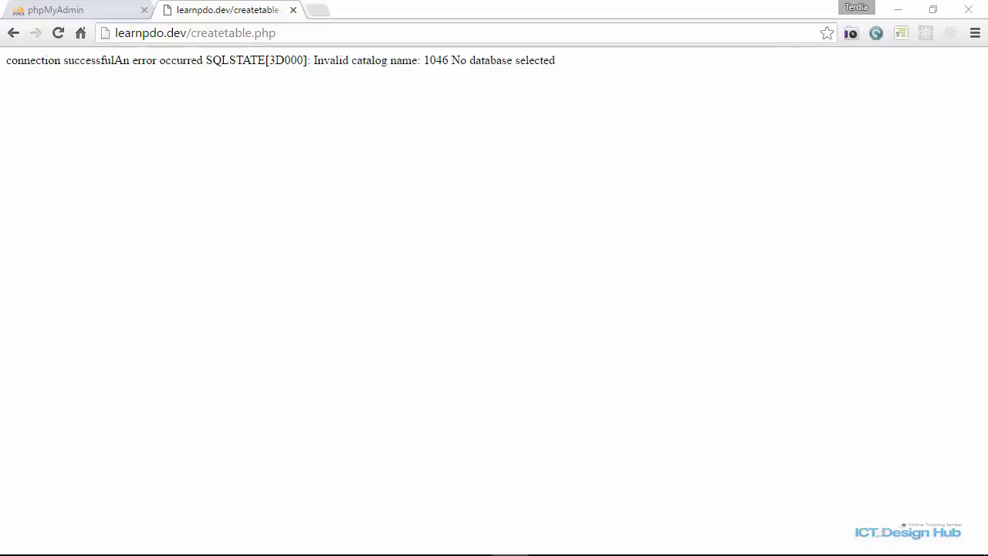
pyautogui.moveTo(526, 288)
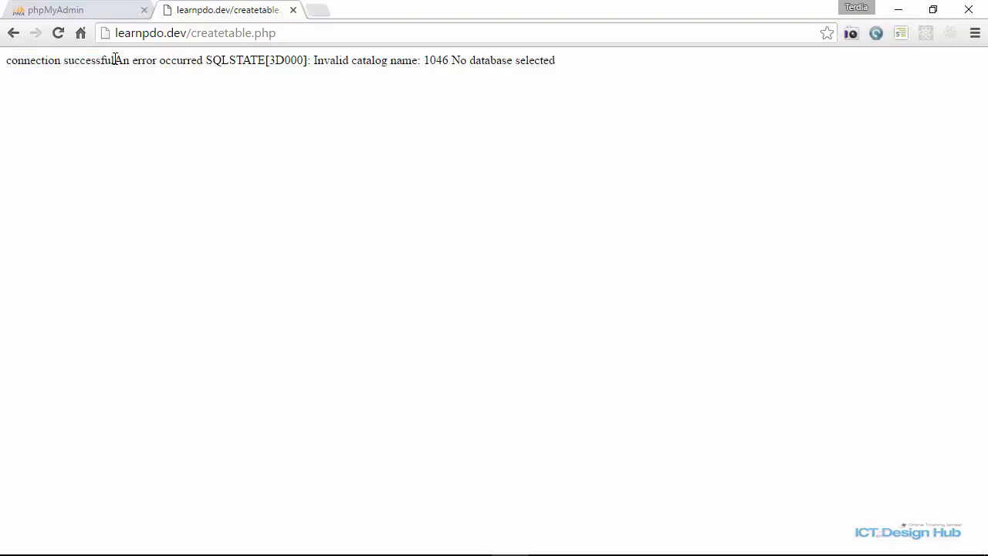
pyautogui.moveTo(380, 82)
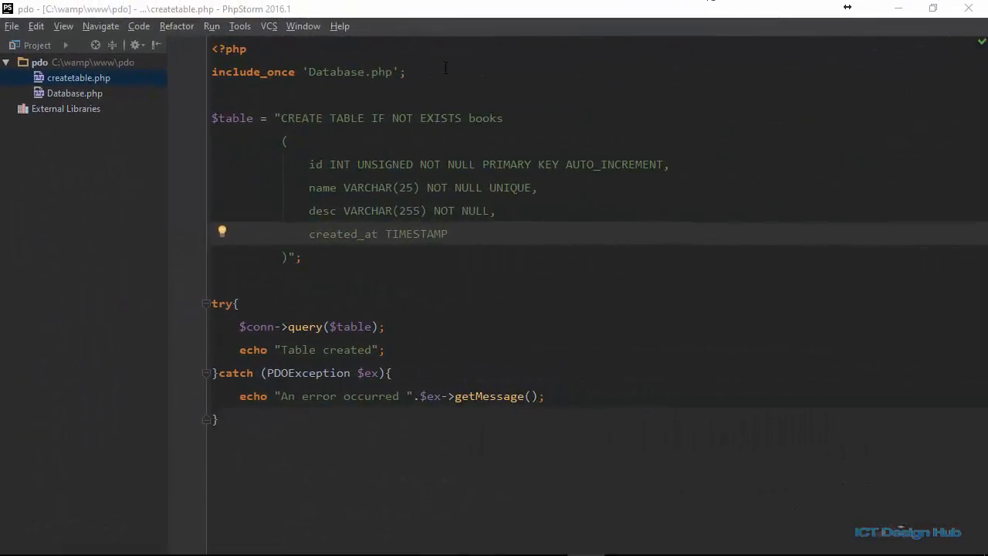
# In Database.php, insert dbname= before library in the DSN string
pyautogui.click(74, 92)
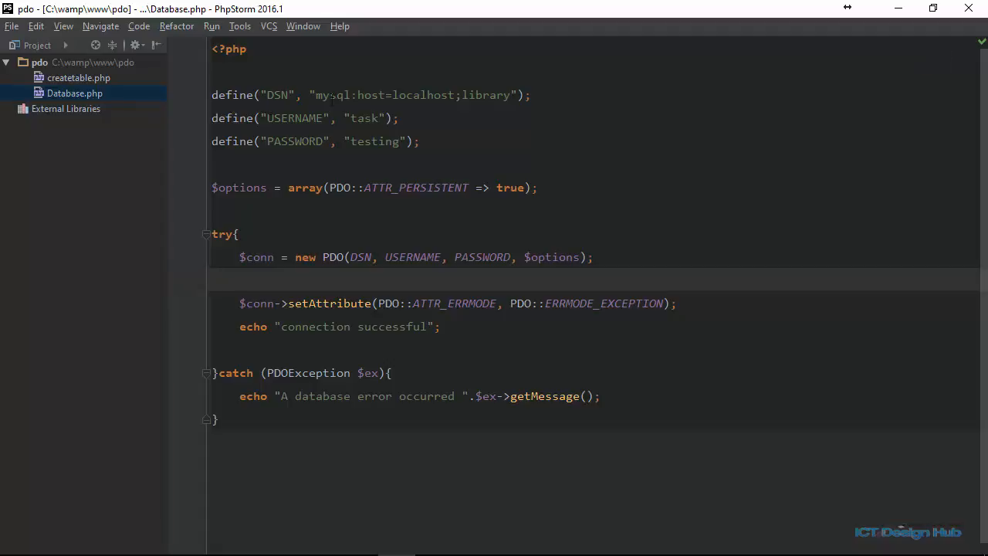
pyautogui.doubleClick(331, 95)
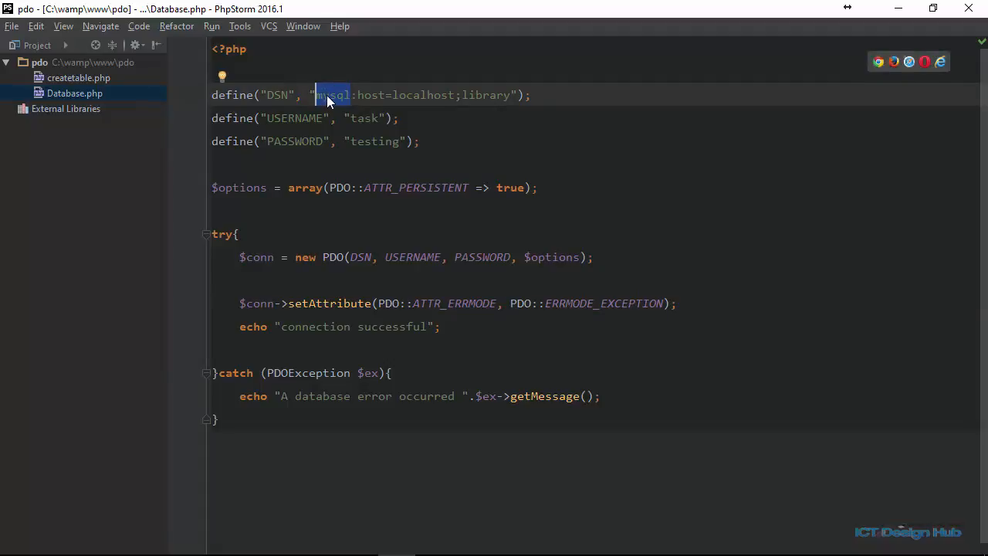
pyautogui.click(370, 95)
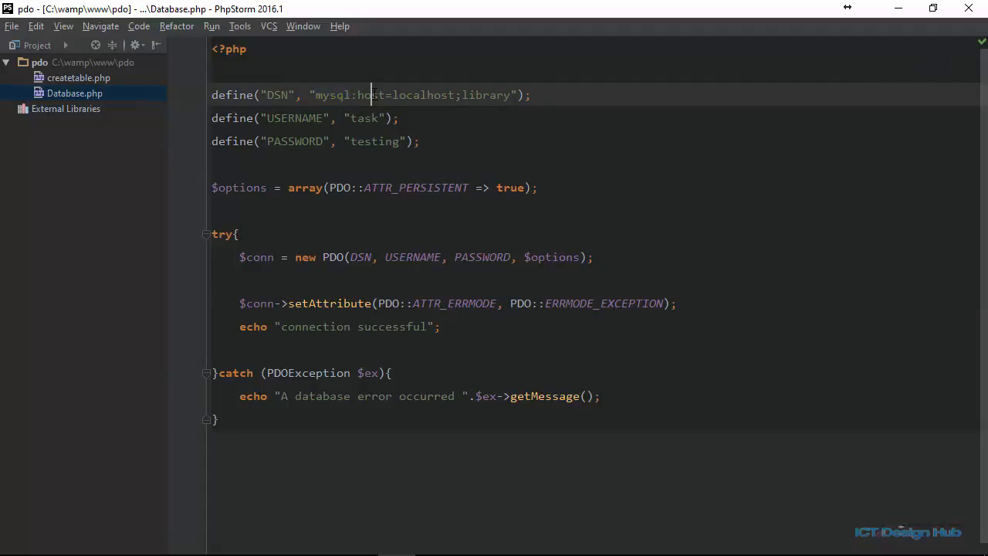
pyautogui.doubleClick(370, 95)
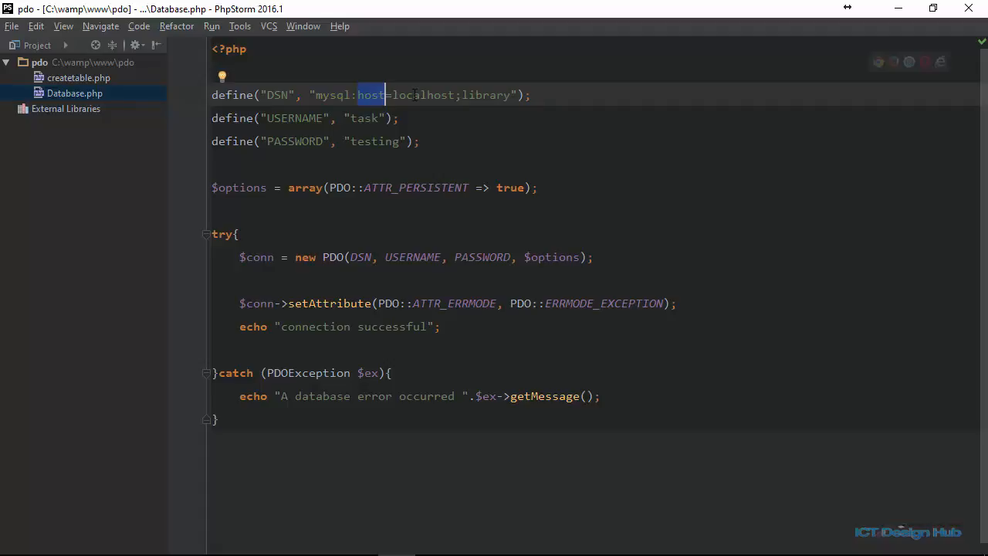
pyautogui.doubleClick(423, 95)
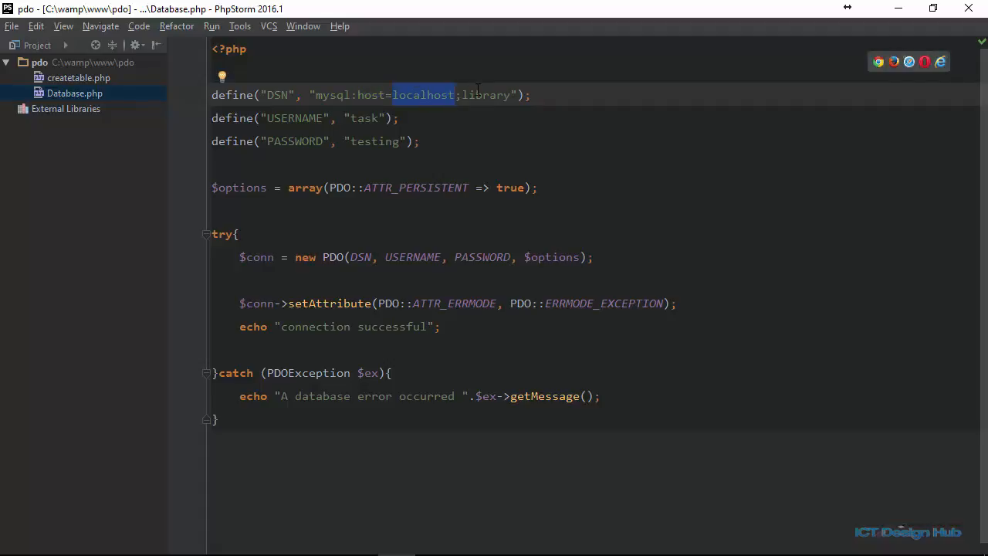
pyautogui.click(484, 95)
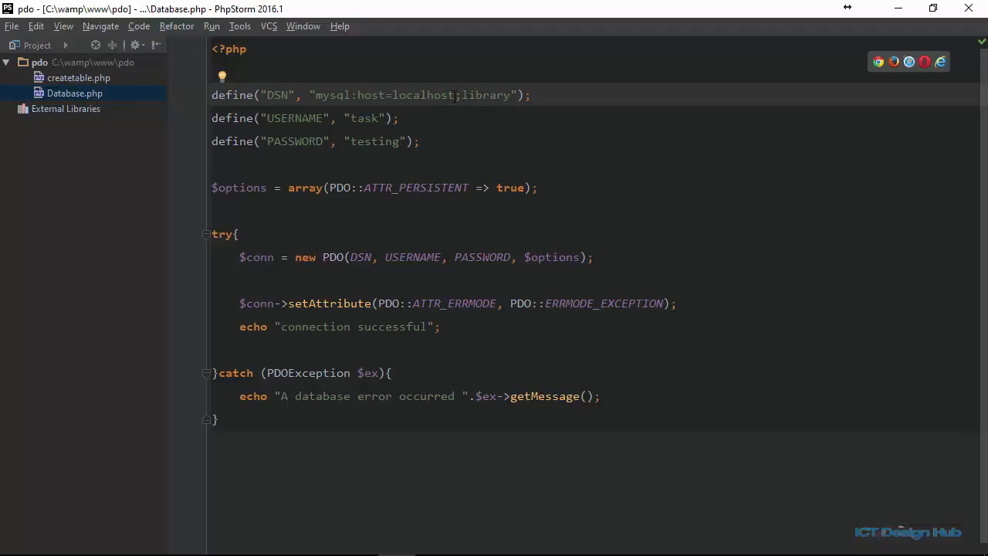
pyautogui.click(461, 95)
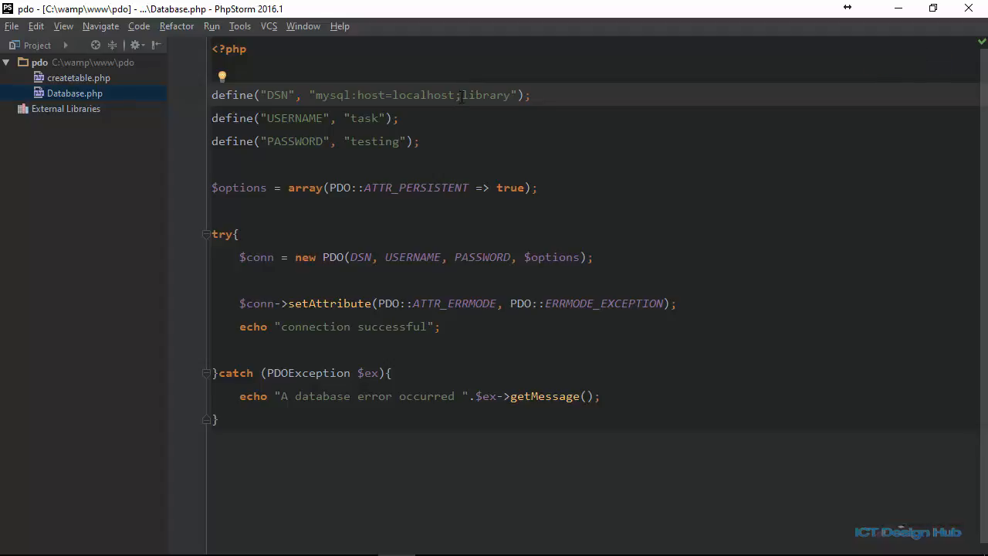
pyautogui.write('dbname=')
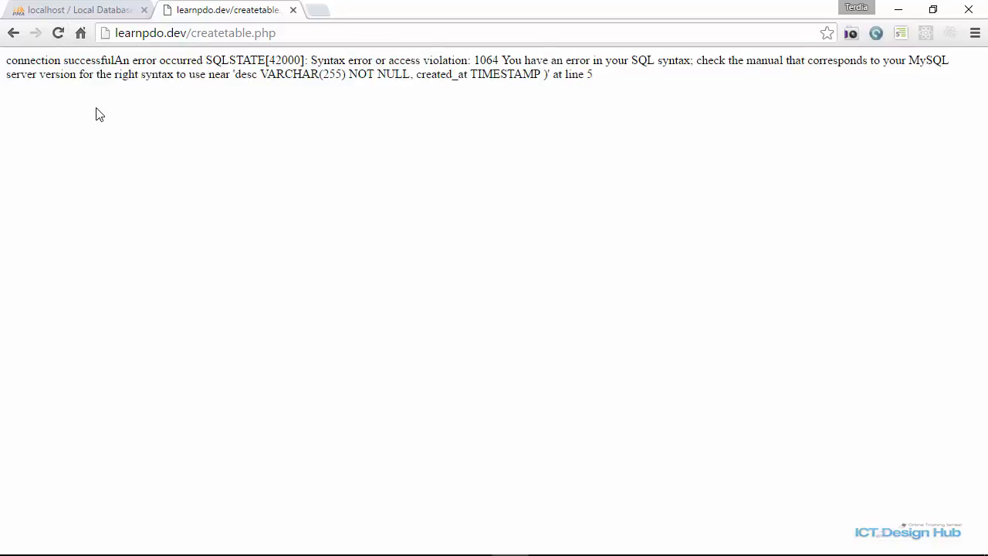
pyautogui.moveTo(356, 165)
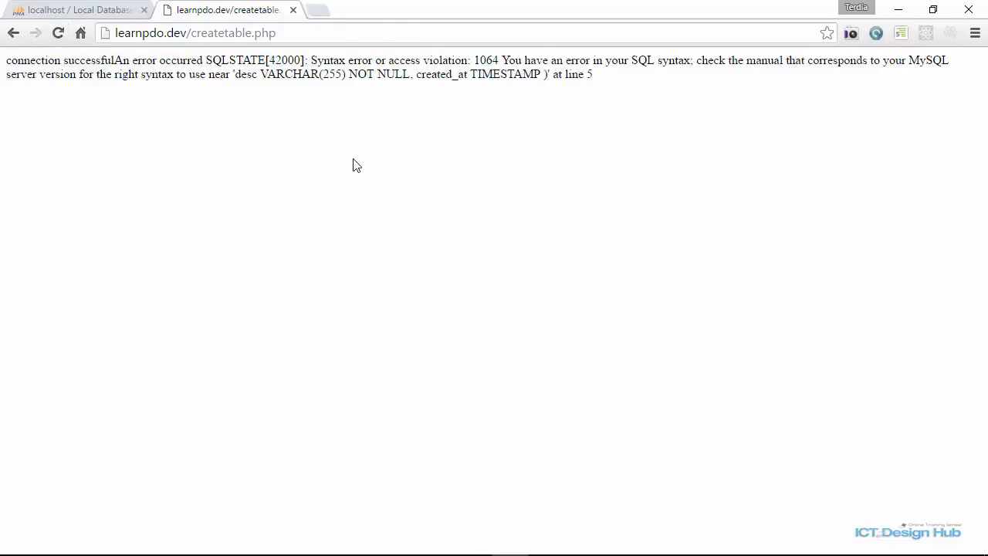
pyautogui.moveTo(343, 141)
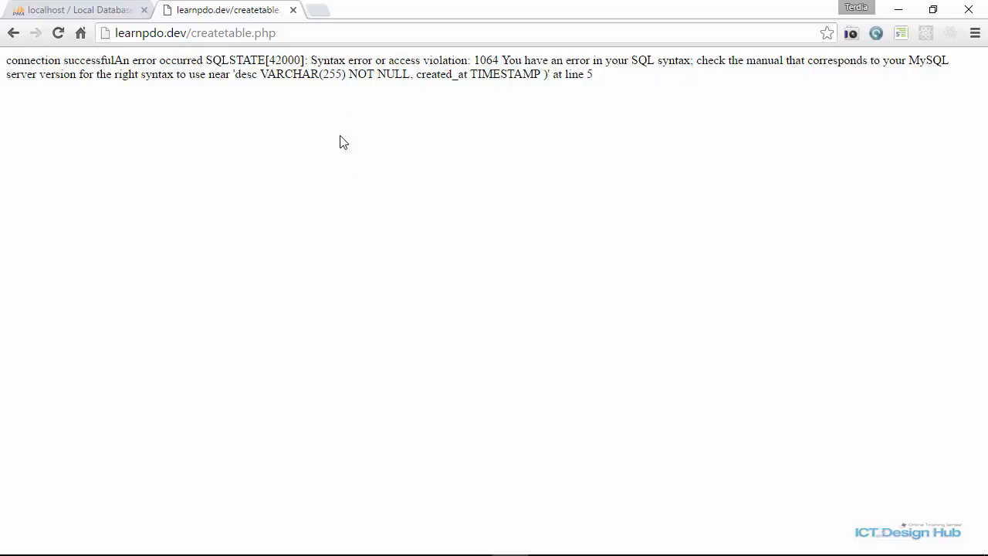
pyautogui.moveTo(413, 73)
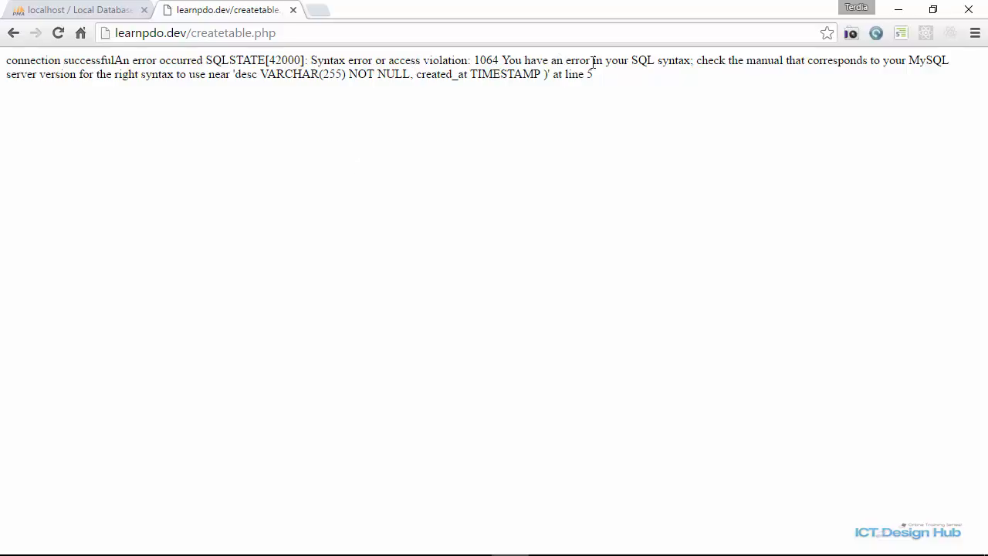
pyautogui.moveTo(718, 71)
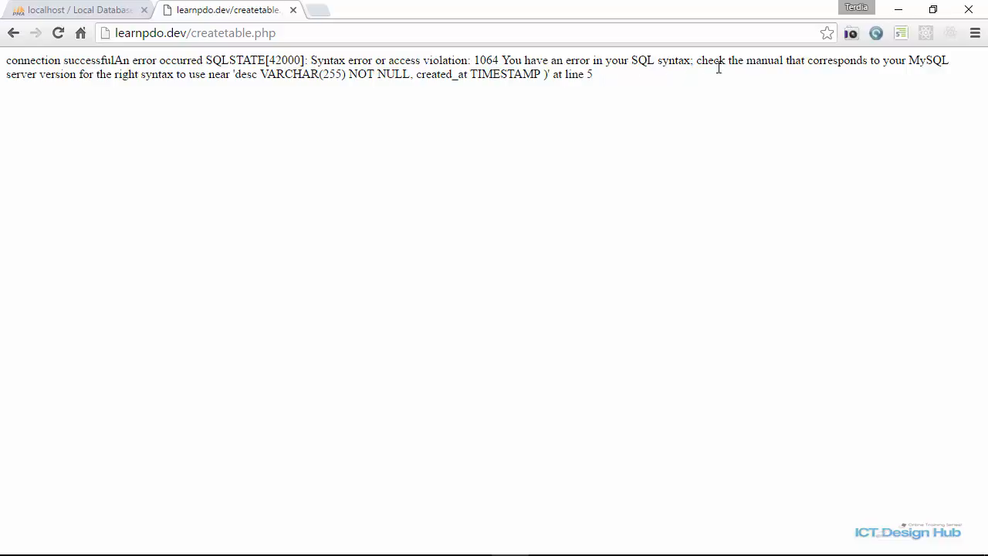
pyautogui.moveTo(892, 66)
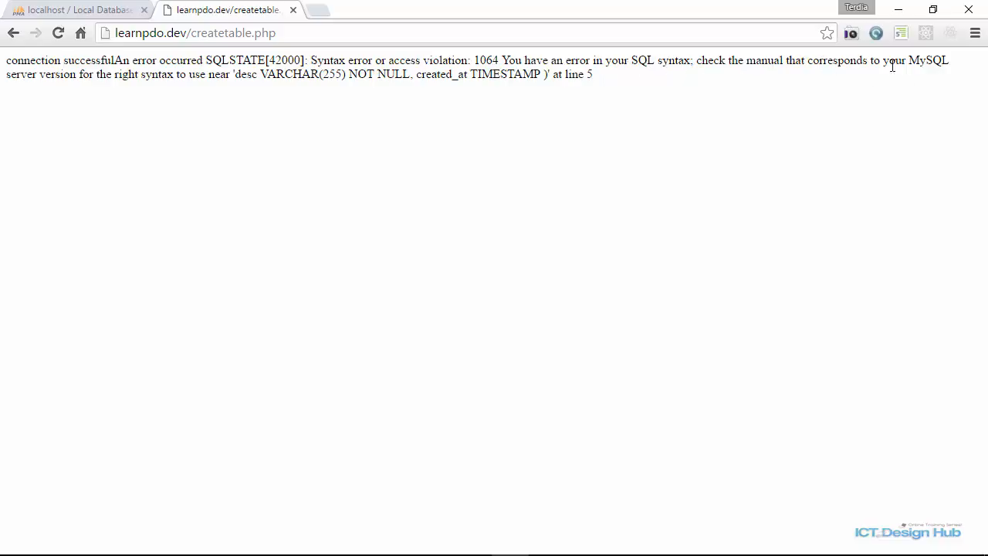
pyautogui.moveTo(118, 92)
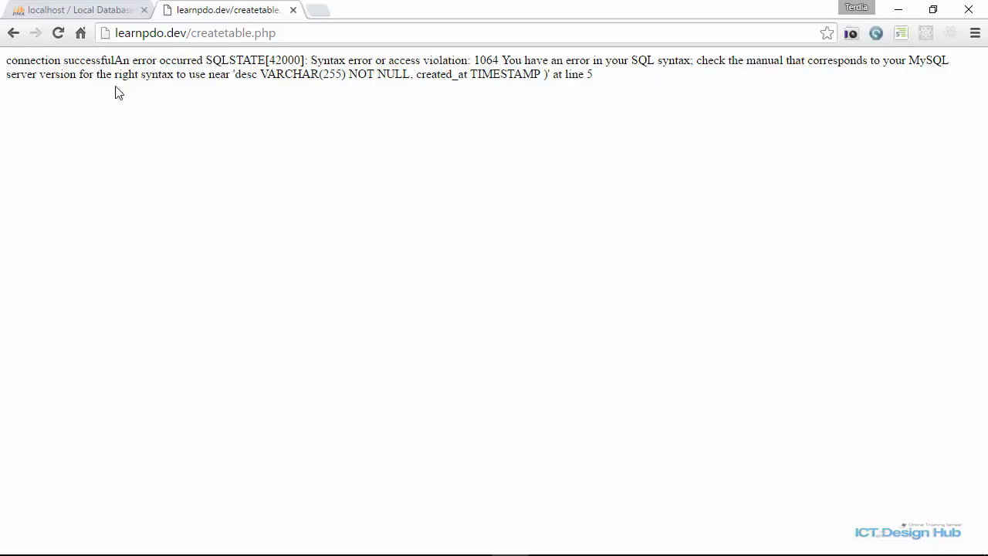
pyautogui.moveTo(227, 90)
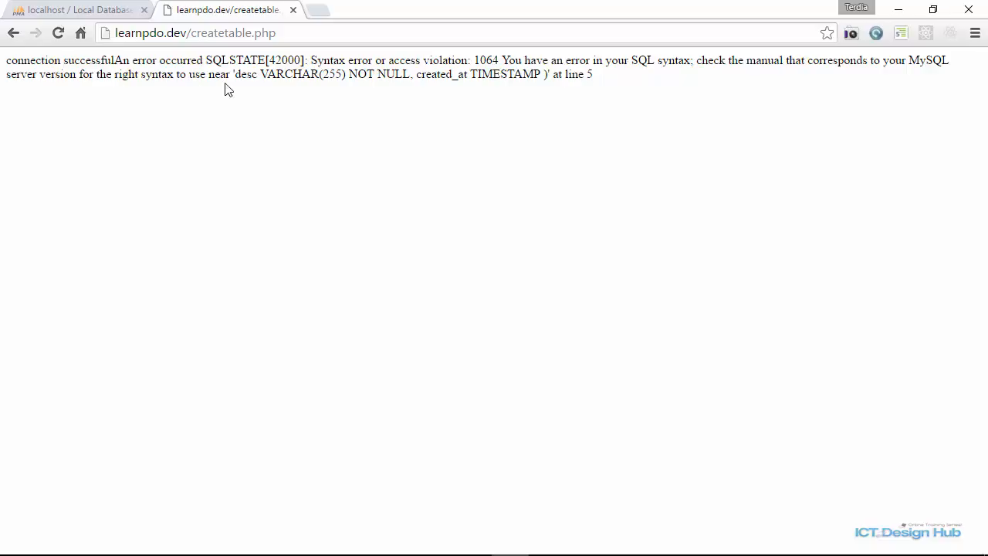
# Note 'desc' in the SQLSTATE[42000] error and return to PhpStorm
pyautogui.doubleClick(244, 79)
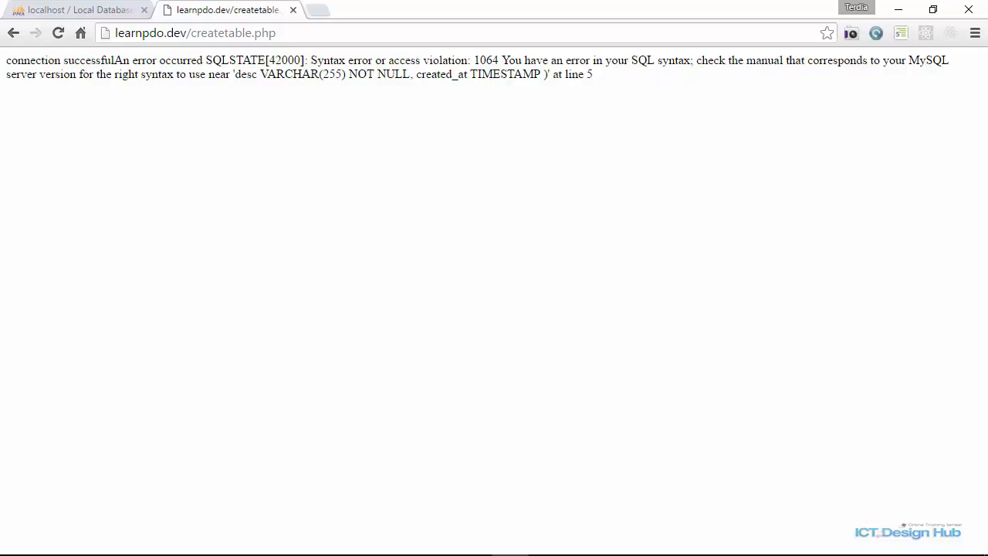
pyautogui.press('Alt+Tab')
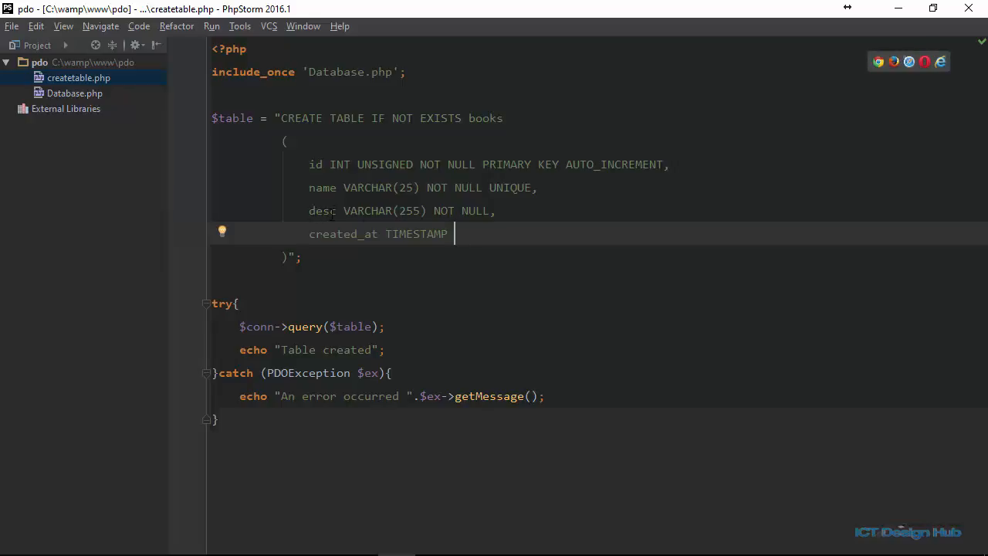
pyautogui.moveTo(331, 210)
pyautogui.write('ription')
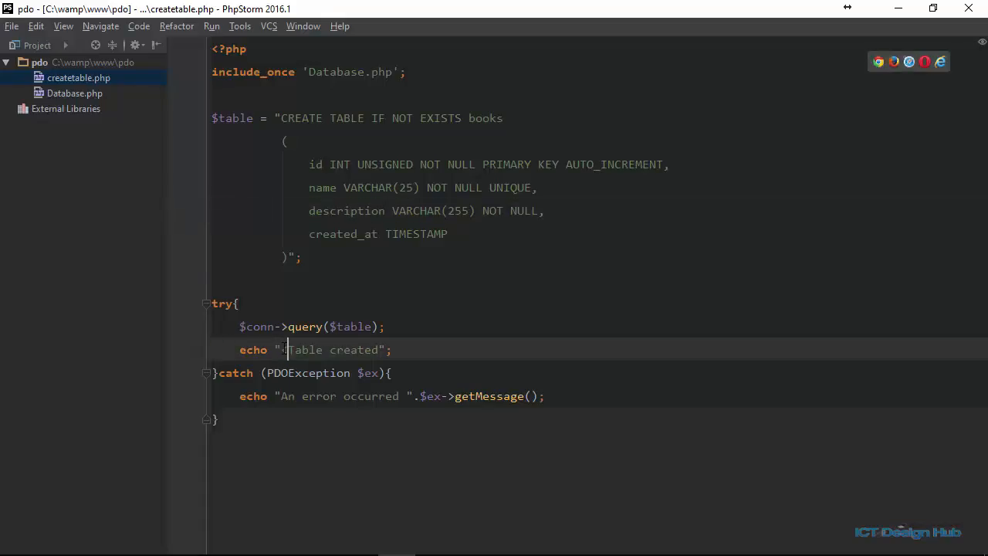
# Prefix the 'Table created' echo string with '<br>'
pyautogui.write('<br>')
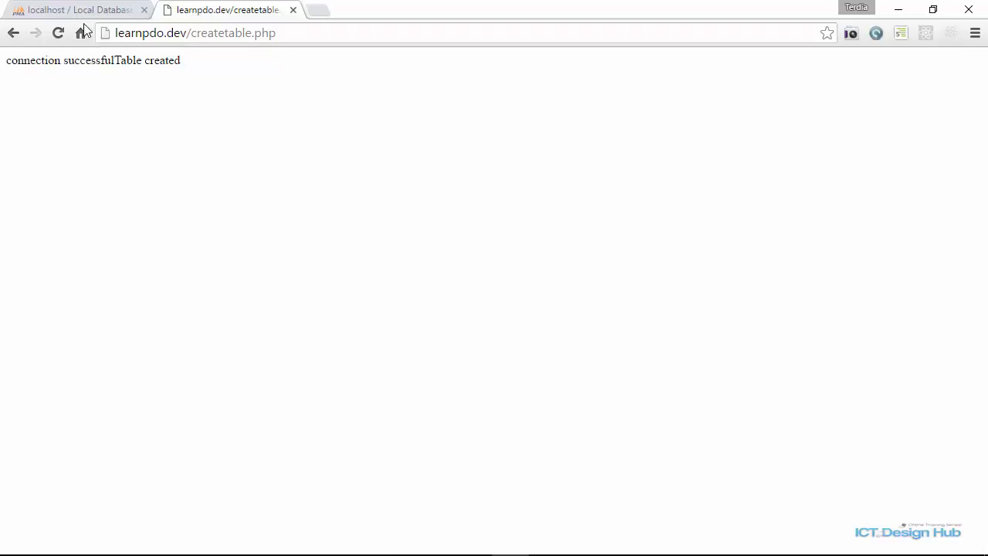
# Reload createtable.php to see 'Table created' on its own line, then go to phpMyAdmin
pyautogui.click(62, 32)
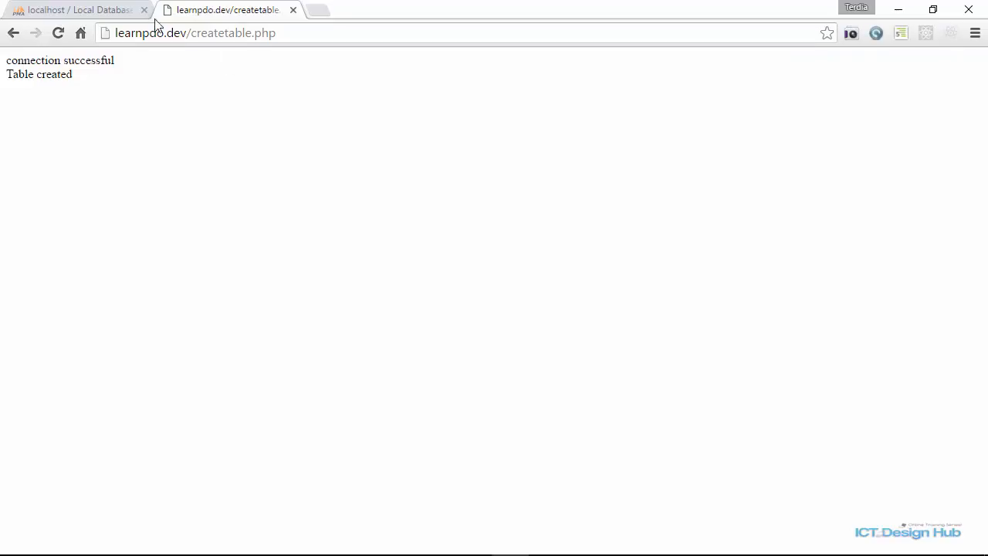
pyautogui.click(77, 10)
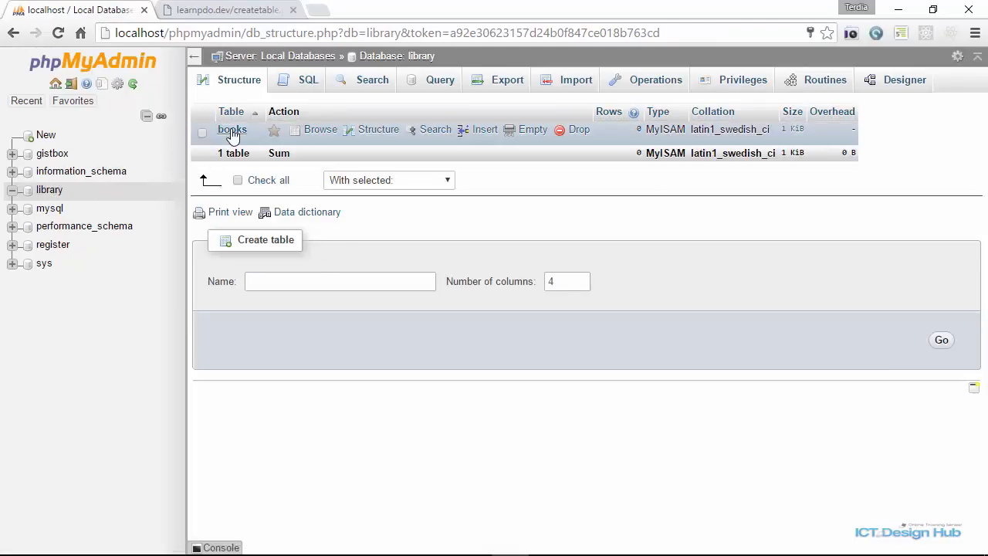
# View the books table's id, name, description and created_at columns in Structure
pyautogui.click(232, 129)
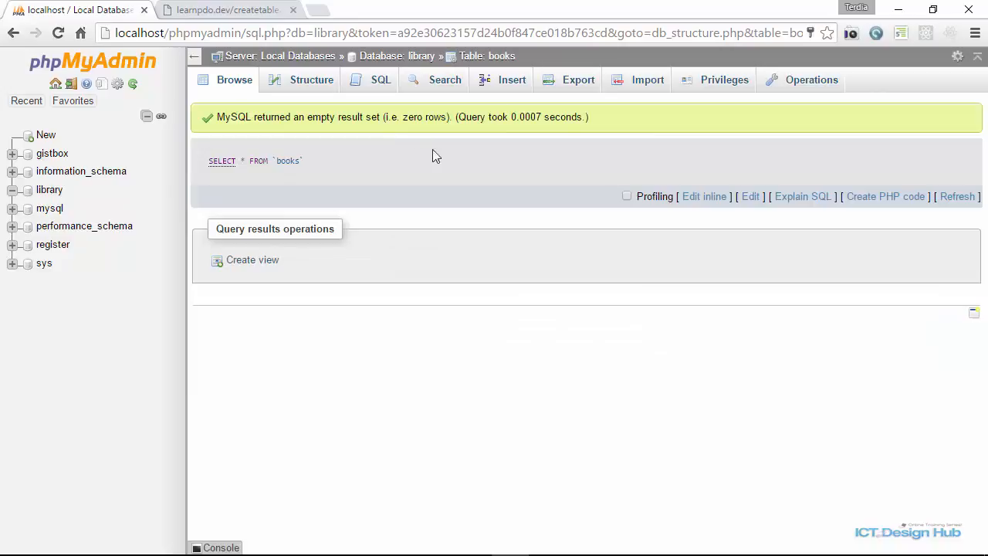
pyautogui.click(310, 79)
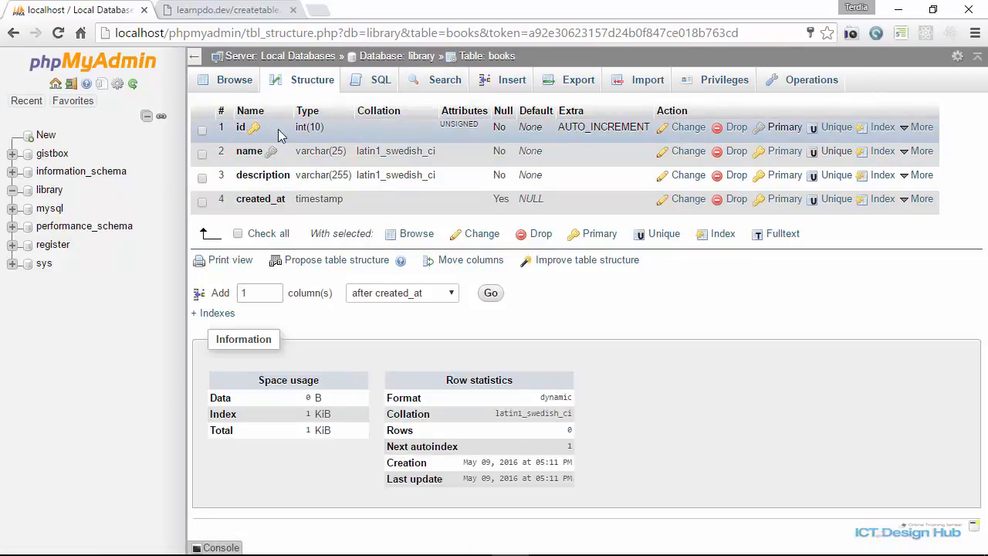
pyautogui.moveTo(278, 184)
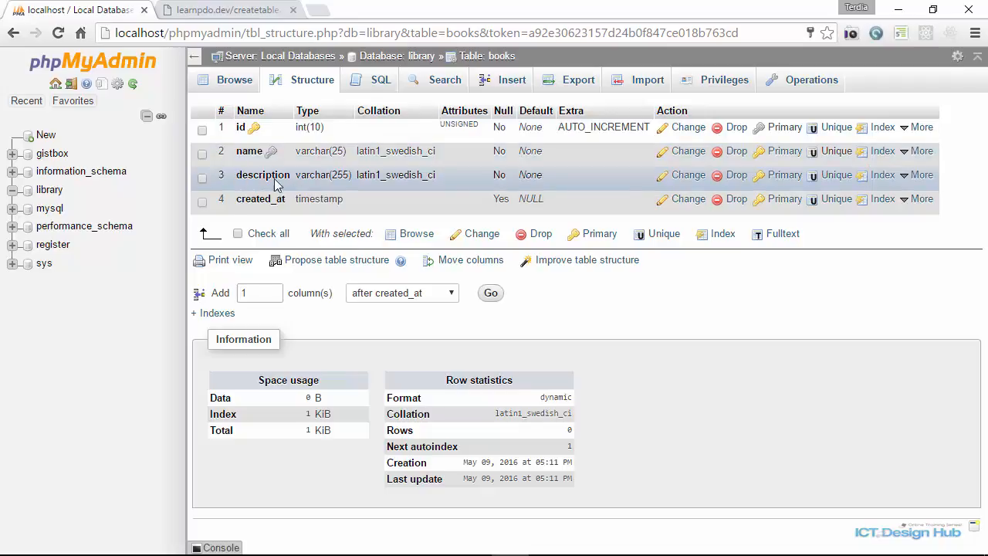